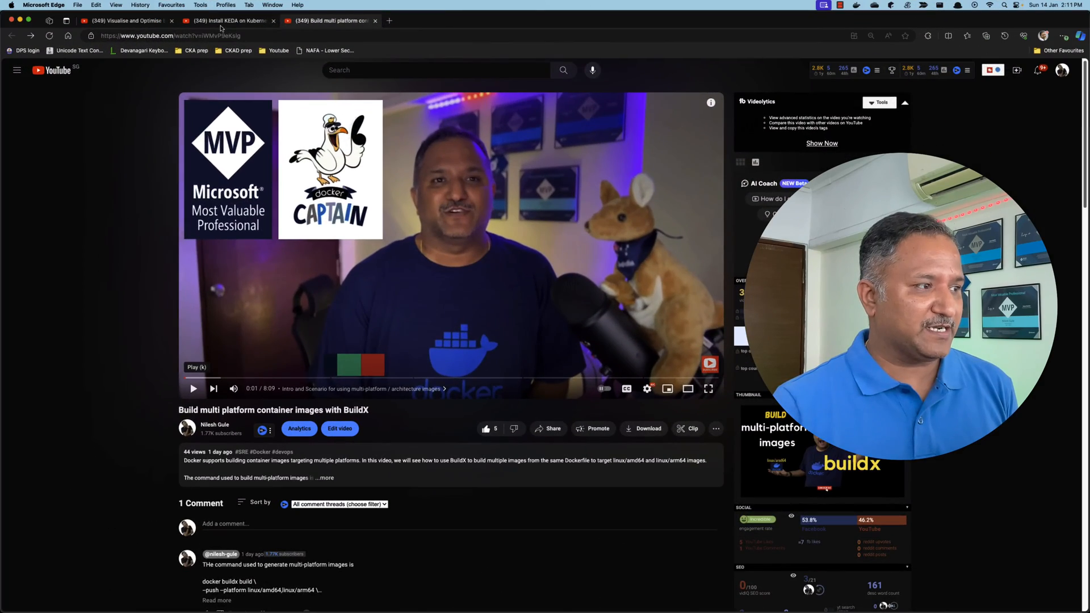
Step: Switch to the KEDA-on-Kubernetes video and bring up its player quality settings
left_click(230, 21)
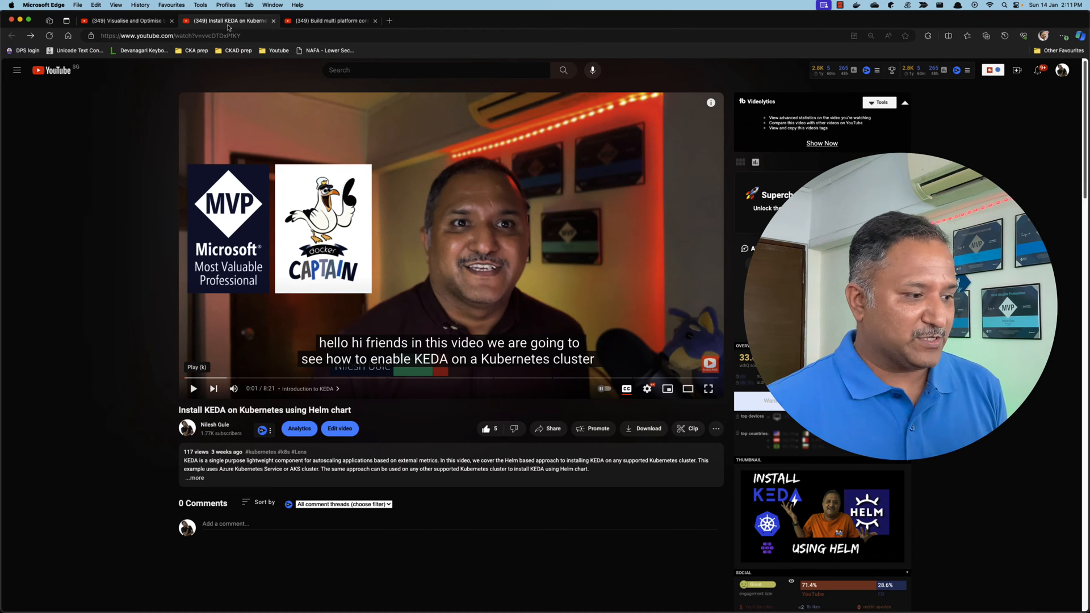
mouse_move(282, 420)
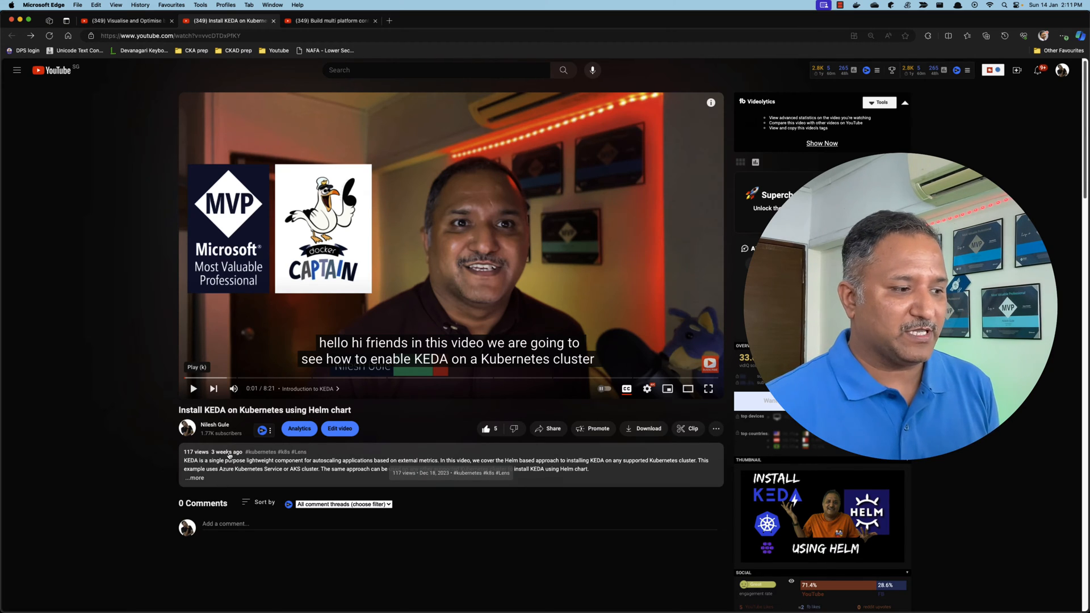
mouse_move(623, 351)
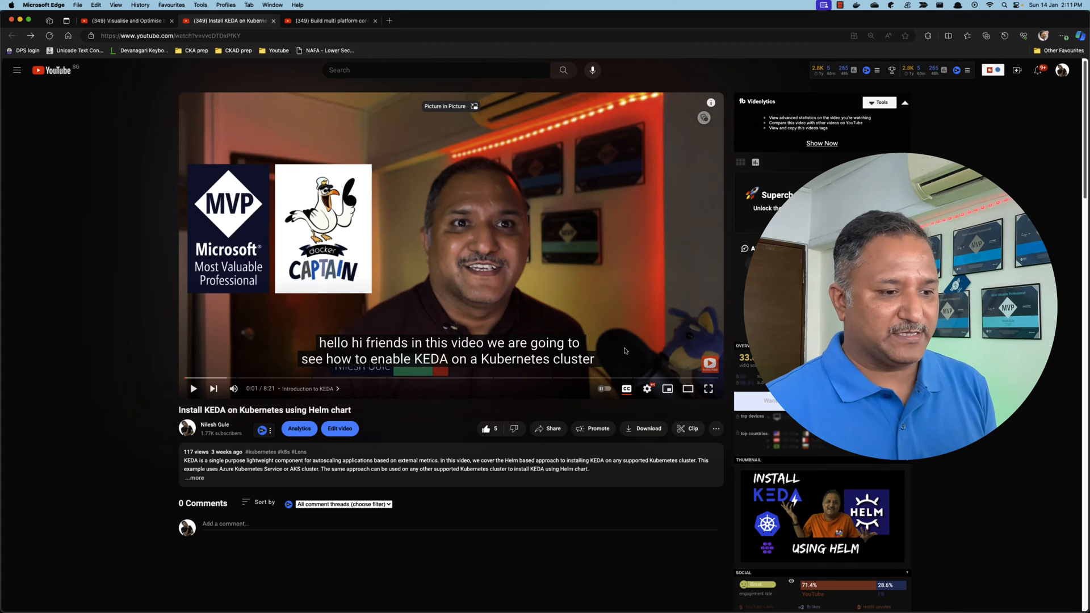
left_click(646, 388)
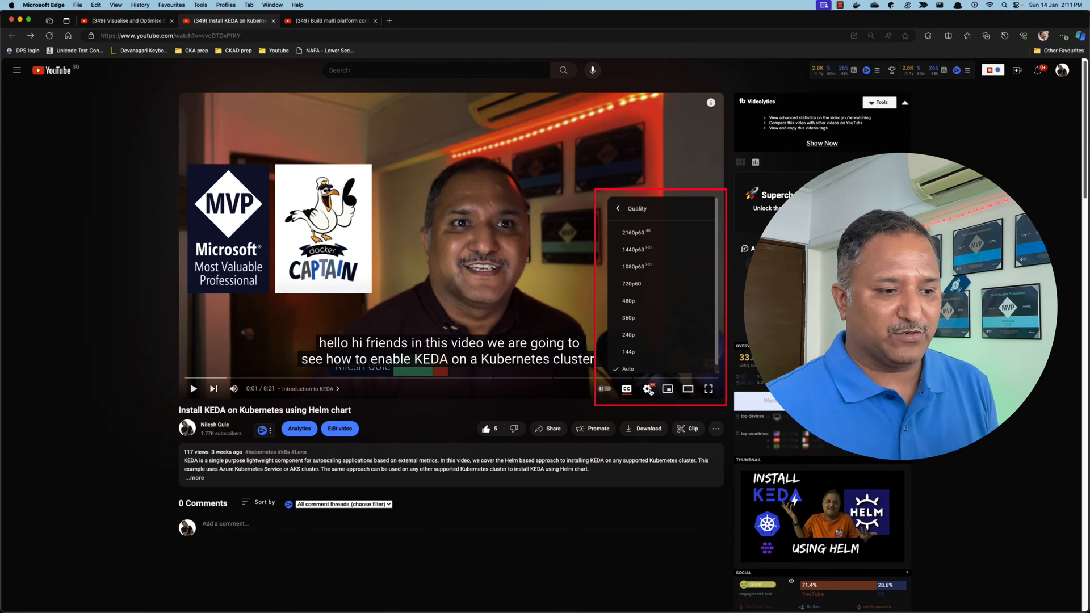
mouse_move(648, 305)
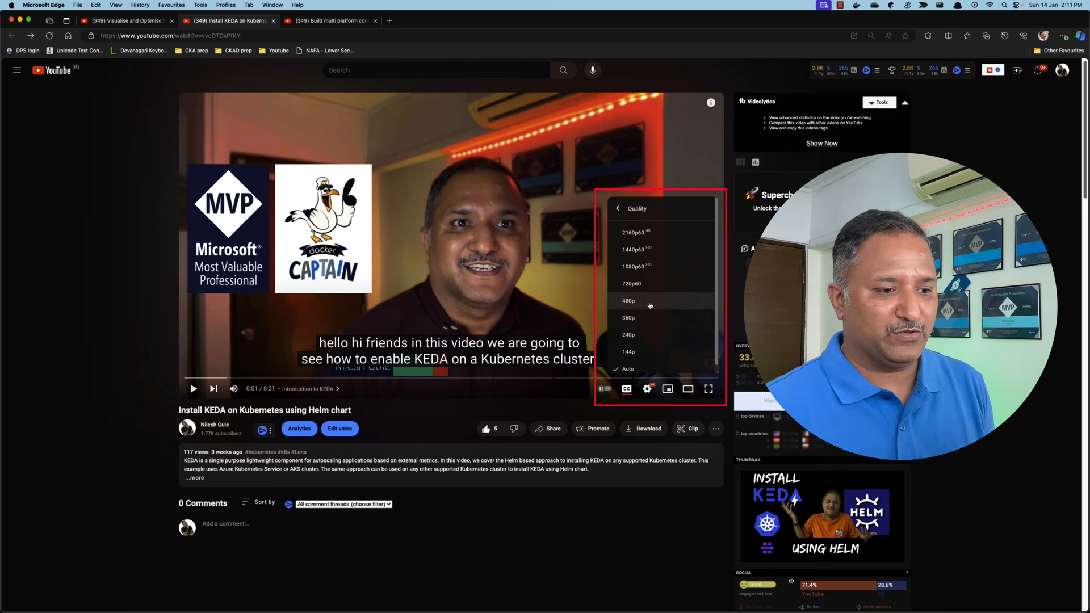
mouse_move(661, 351)
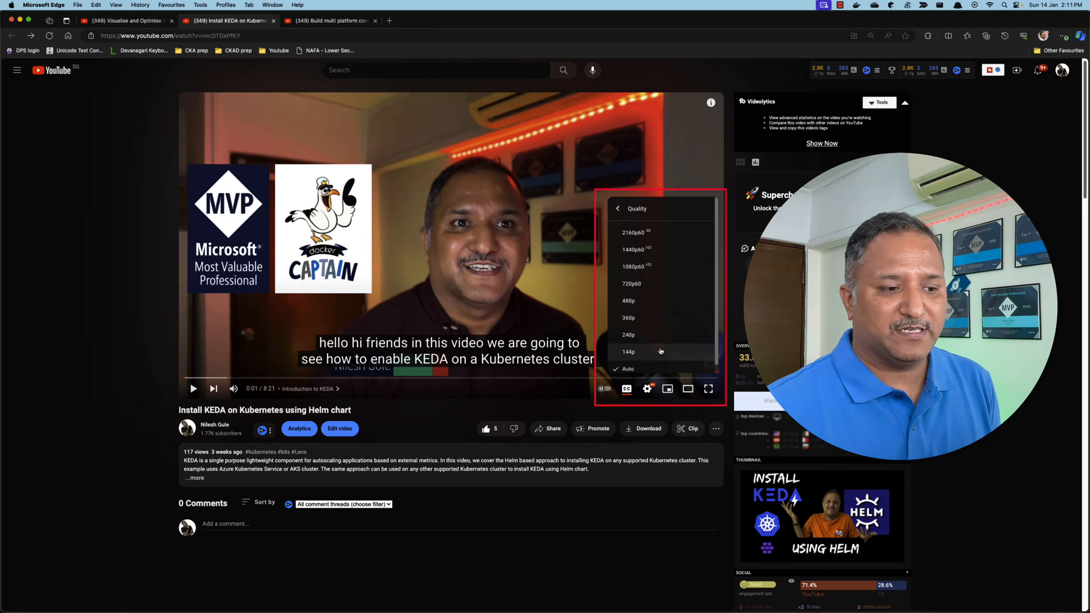
mouse_move(659, 284)
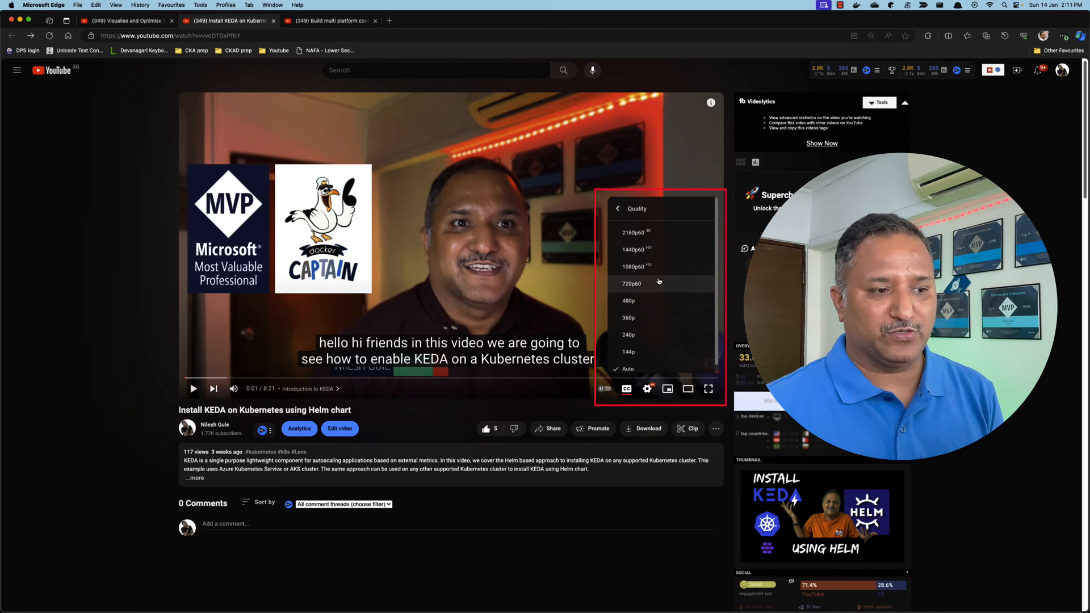
mouse_move(650, 234)
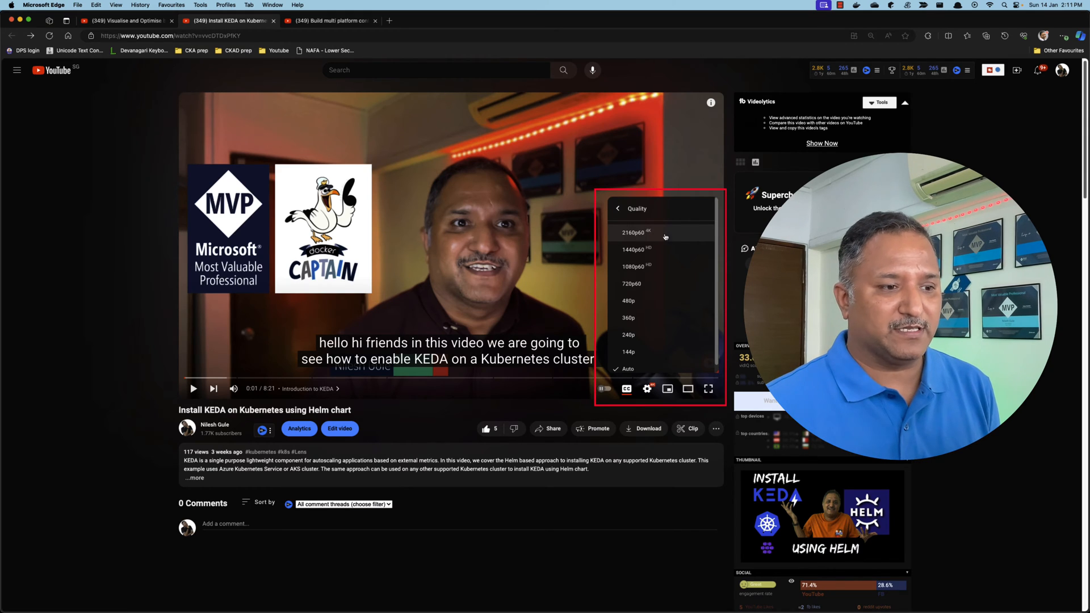
mouse_move(661, 252)
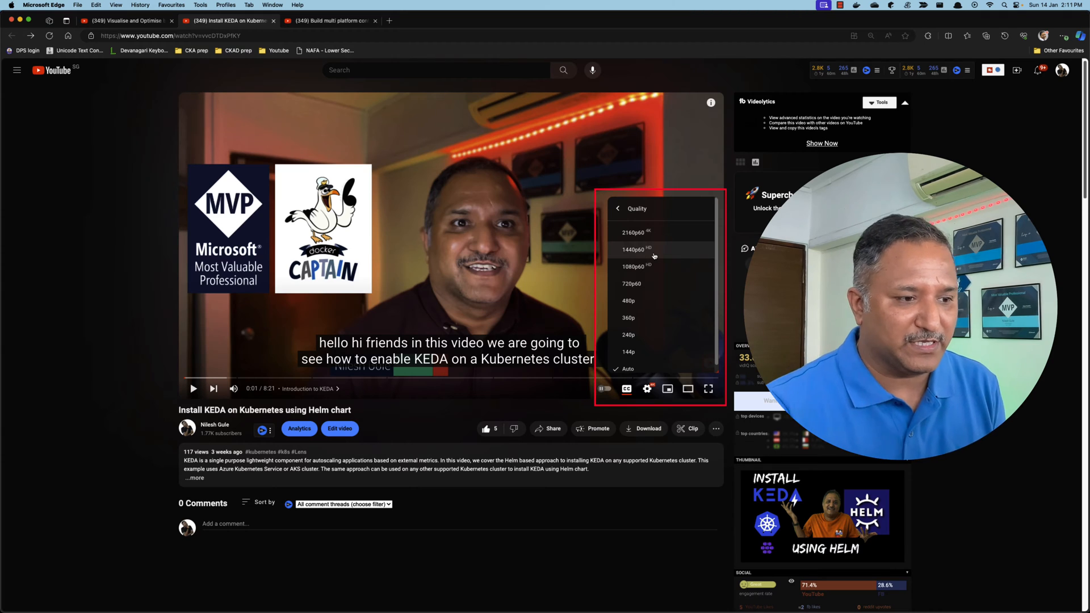
mouse_move(637, 271)
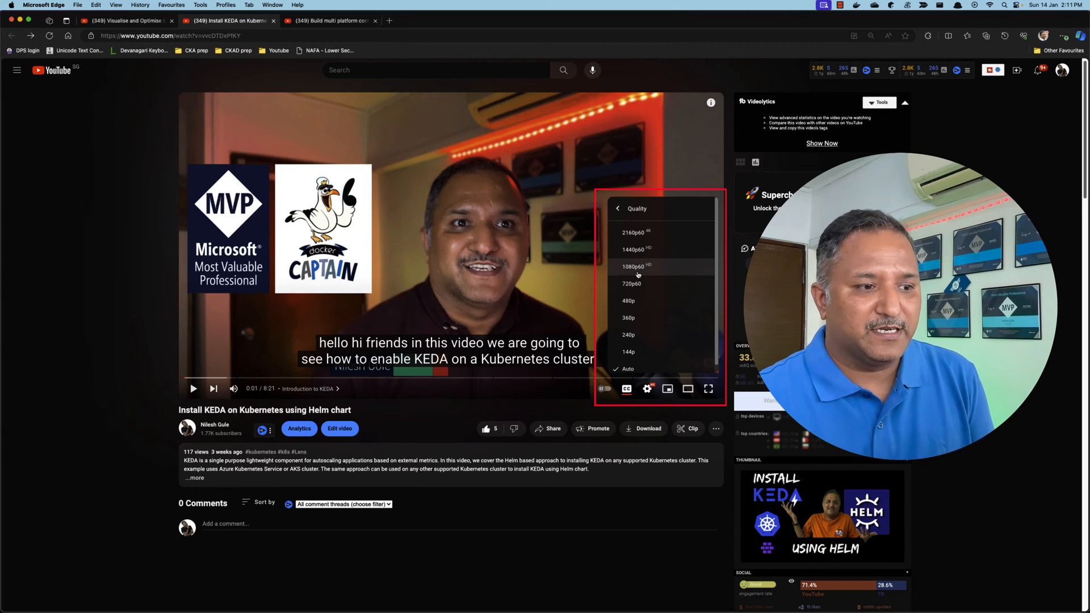
mouse_move(632, 252)
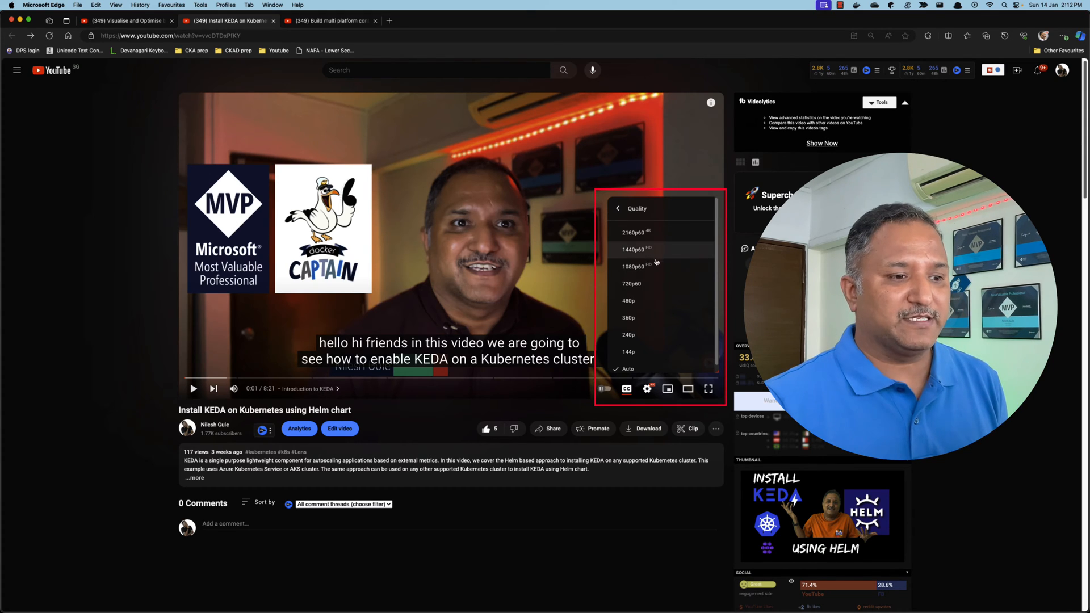
mouse_move(657, 271)
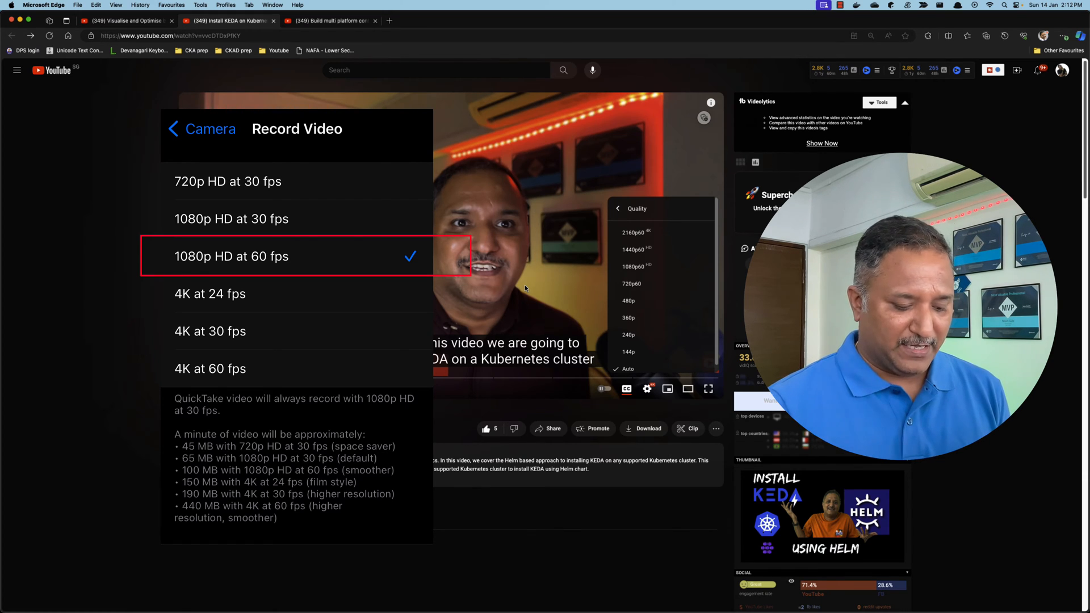
Step: Switch back to the BuildX container images video tab
left_click(331, 20)
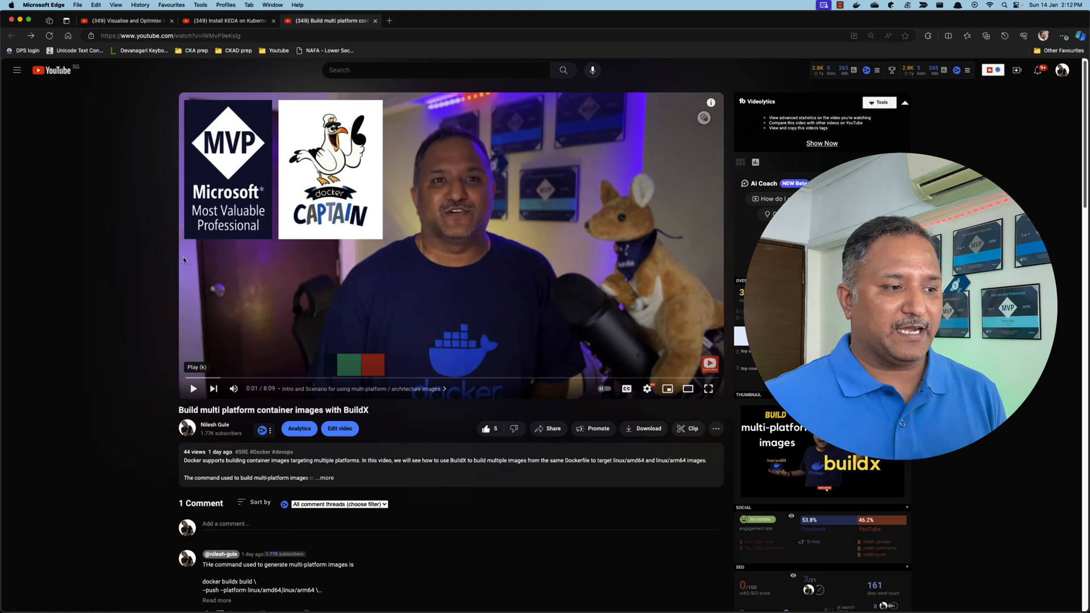
mouse_move(357, 311)
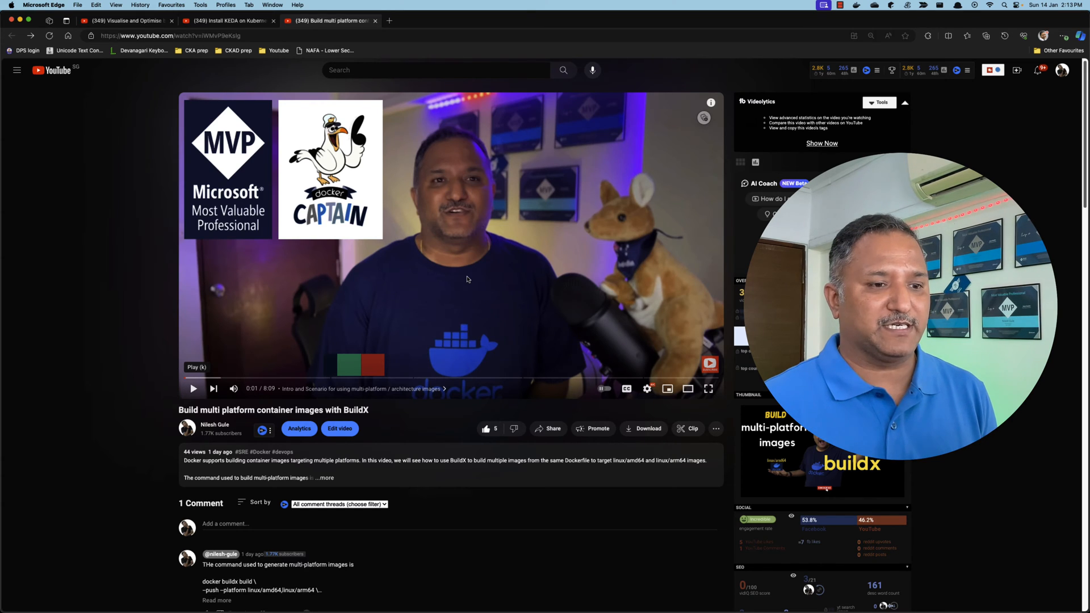
mouse_move(450, 214)
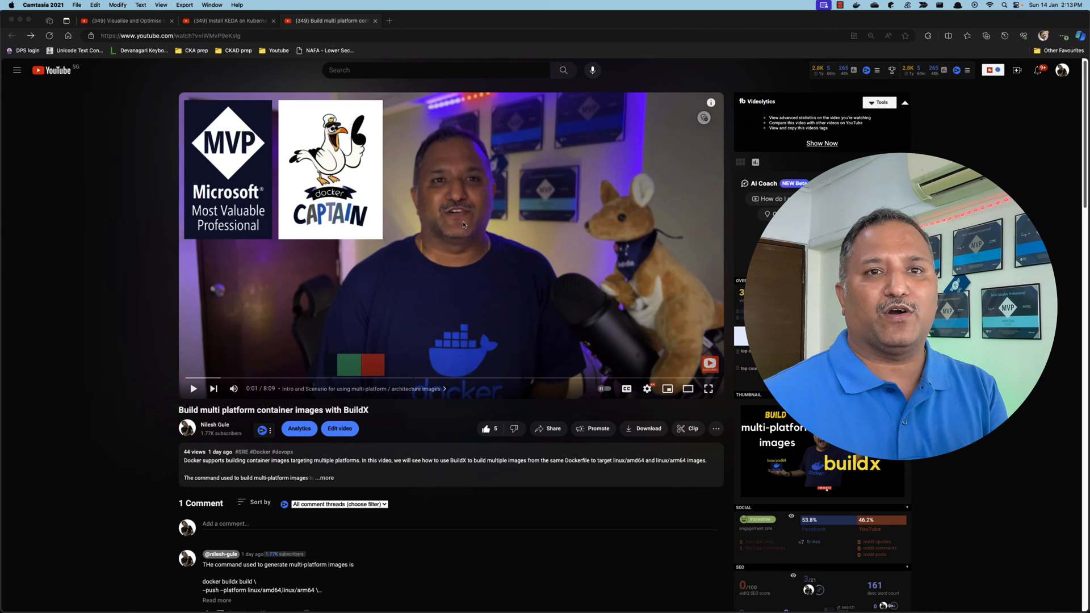
Step: Return to the KEDA video tab, then move on to an empty Camtasia 2021 project
left_click(226, 20)
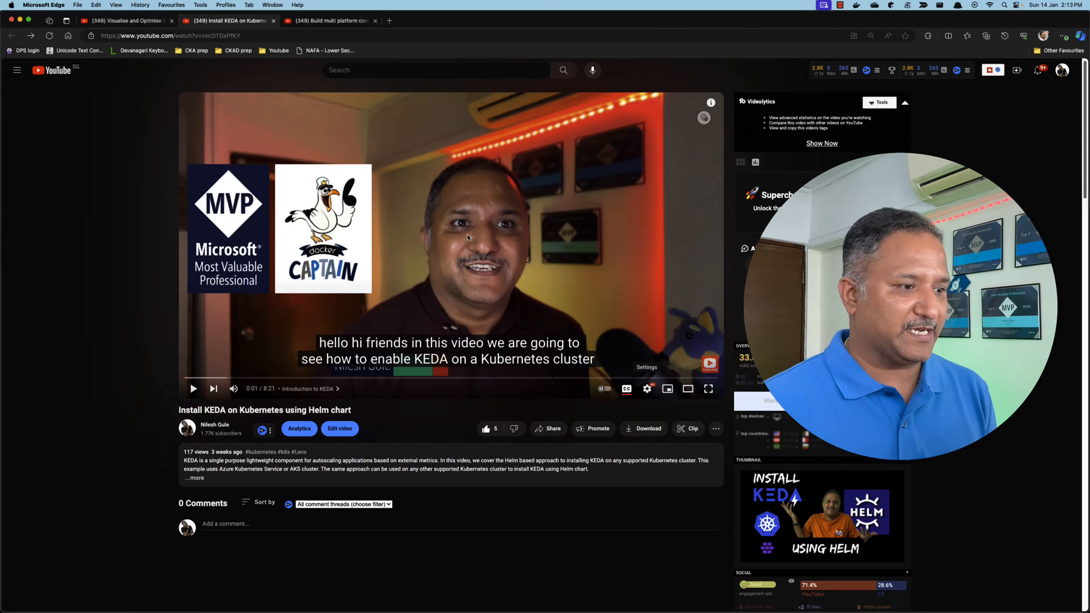
mouse_move(313, 68)
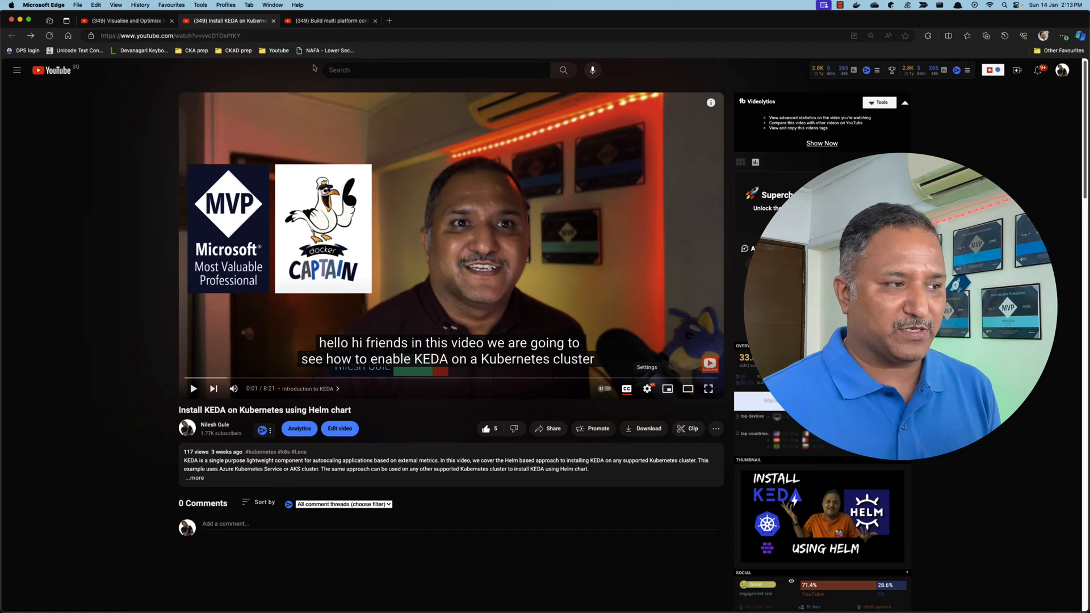
left_click(327, 21)
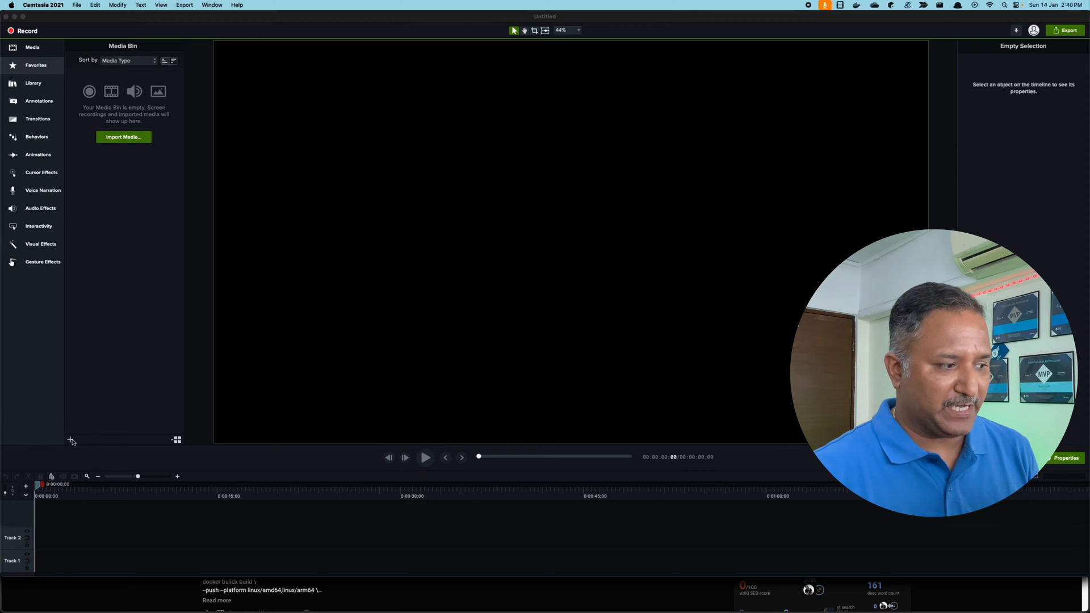
Step: Import the IMG_0387.mov iPhone clip into the Camtasia media bin
left_click(70, 440)
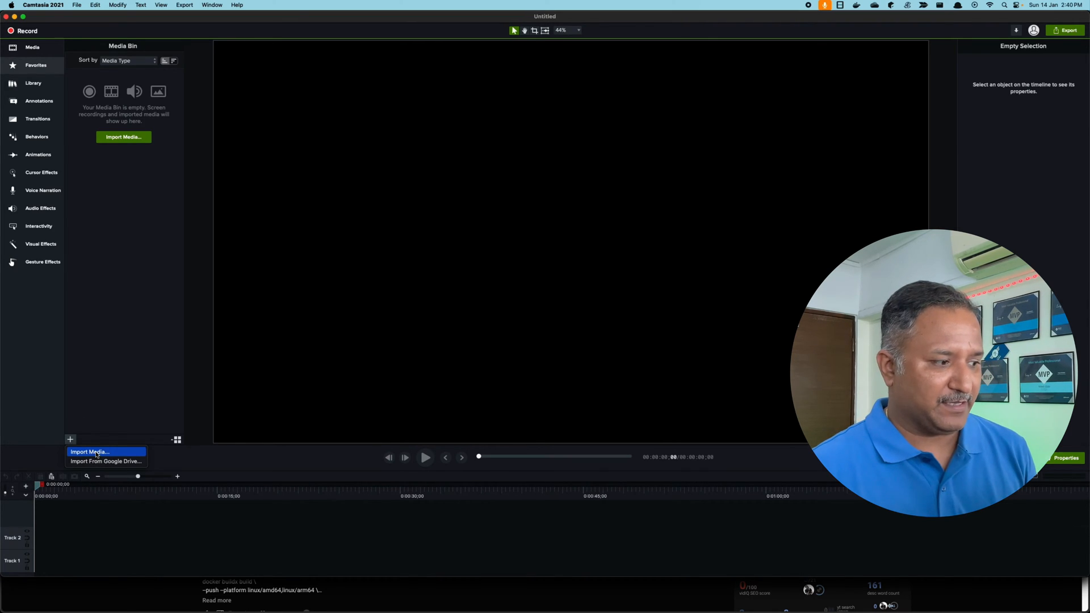
left_click(89, 451)
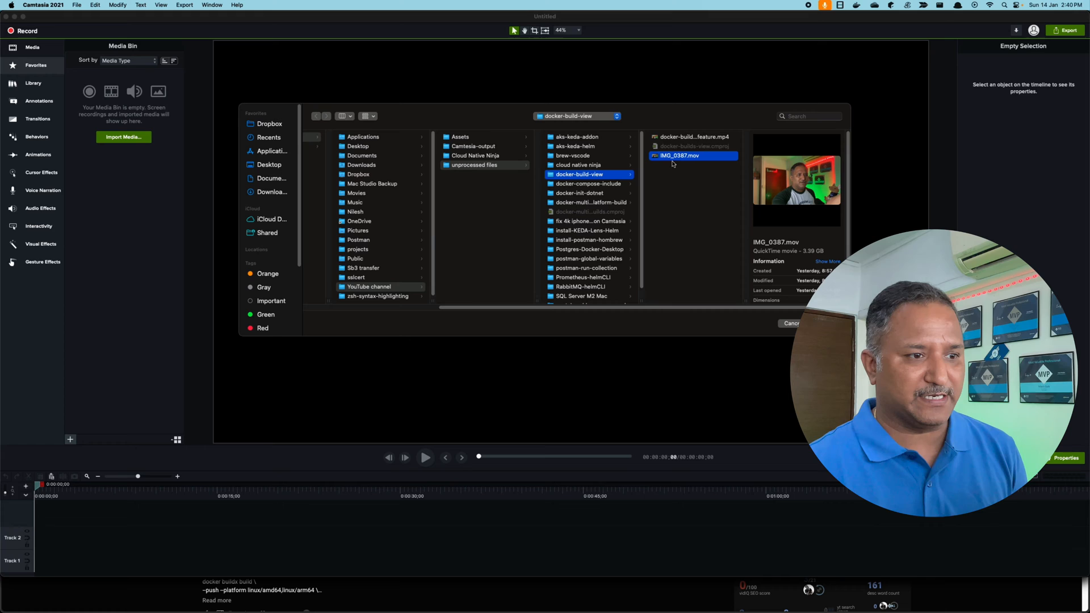
mouse_move(687, 164)
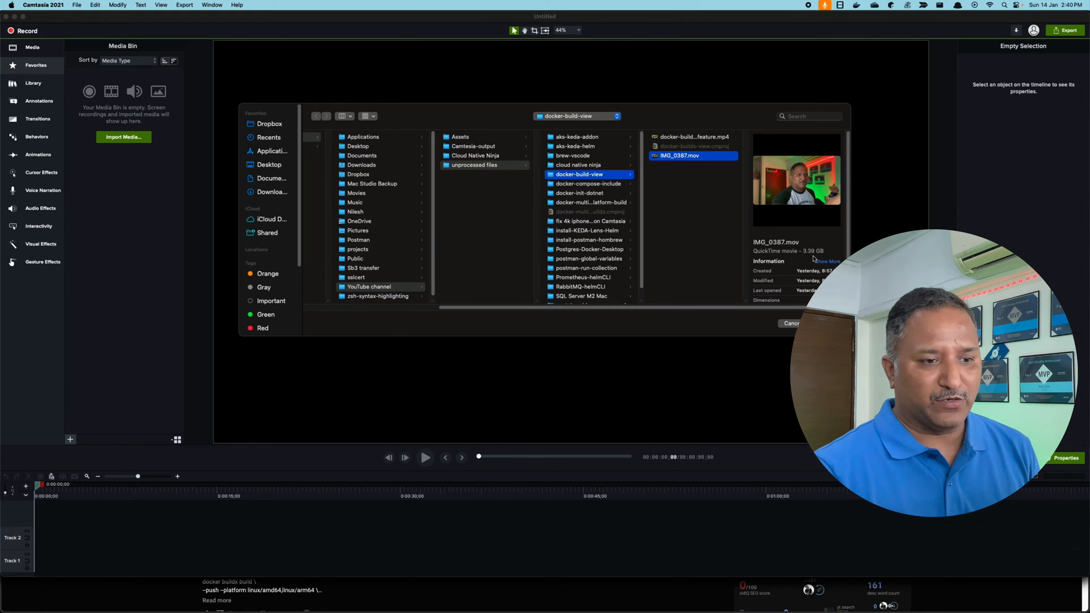
left_click(791, 322)
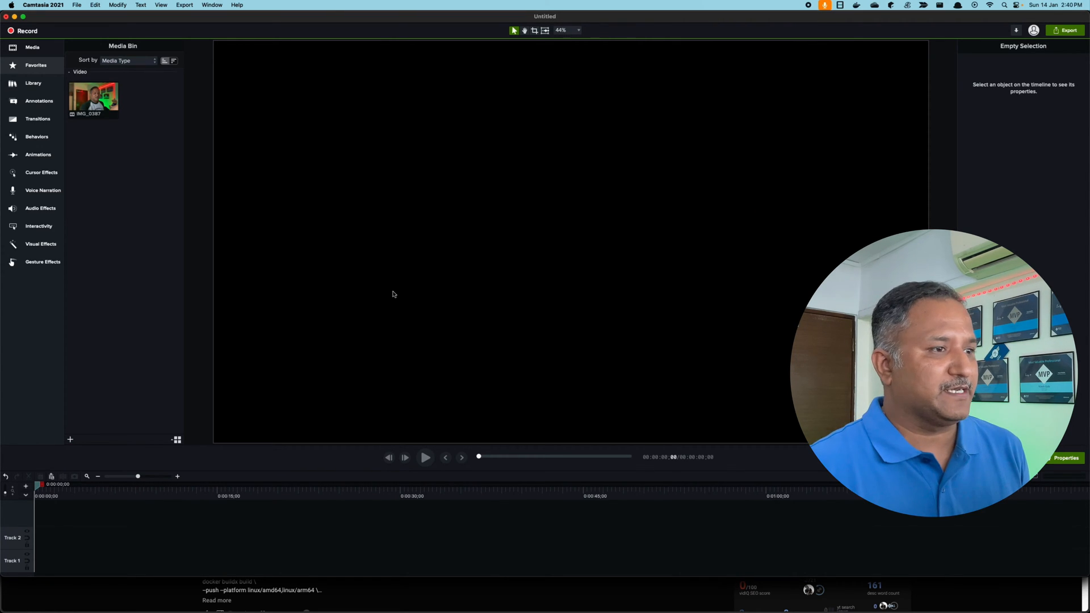
mouse_move(385, 284)
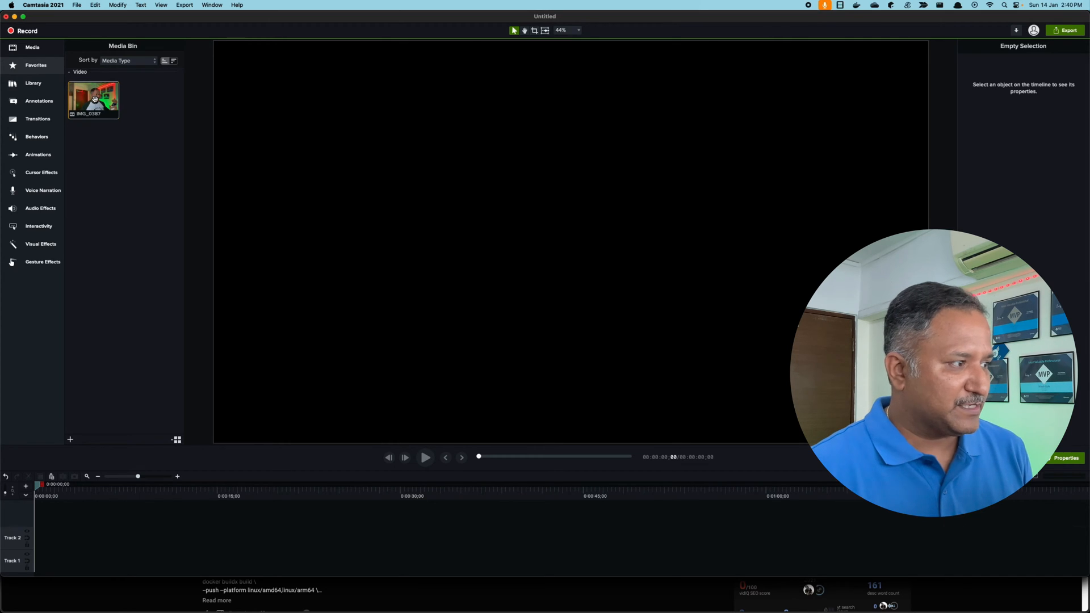
Step: Add the imported IMG_0387 clip to the timeline at the playhead
right_click(93, 100)
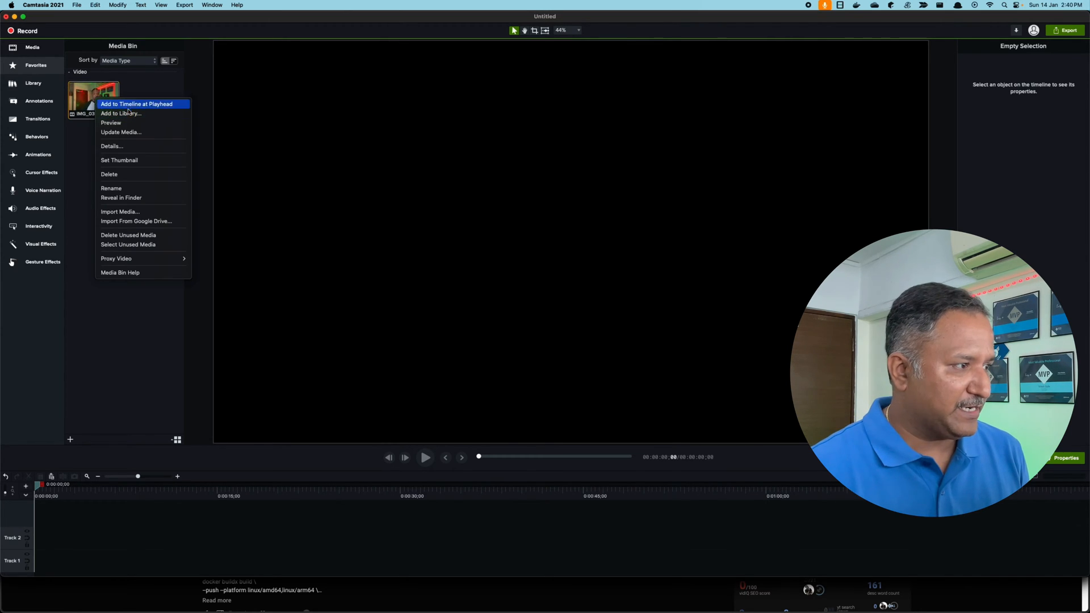
left_click(137, 103)
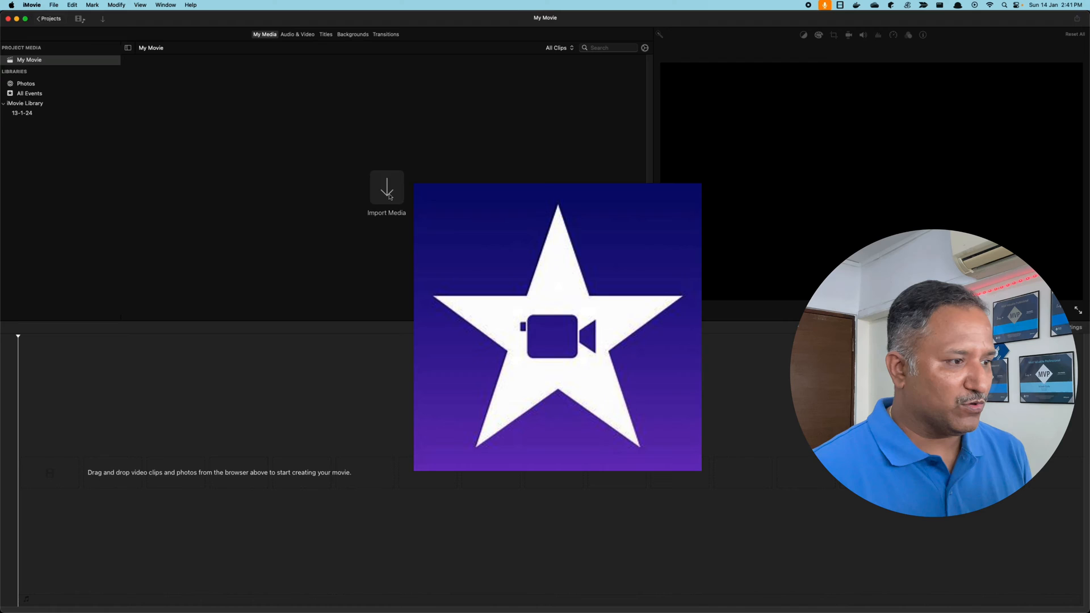
Step: Import IMG_0387.mov from the docker-build-view folder into the My Movie media
left_click(387, 191)
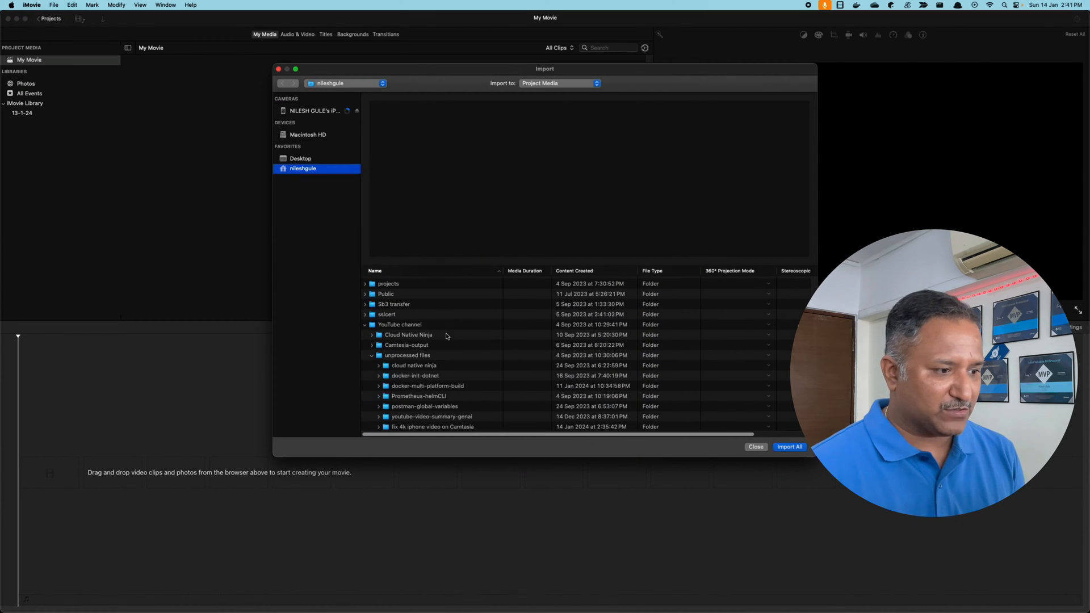
scroll("down", 3)
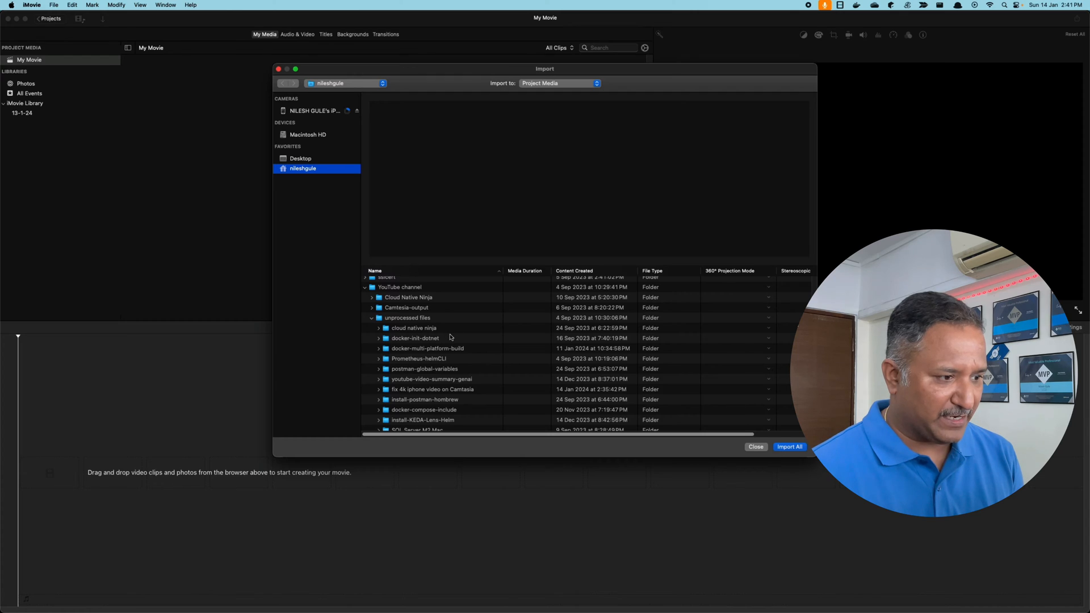
scroll("down", 3)
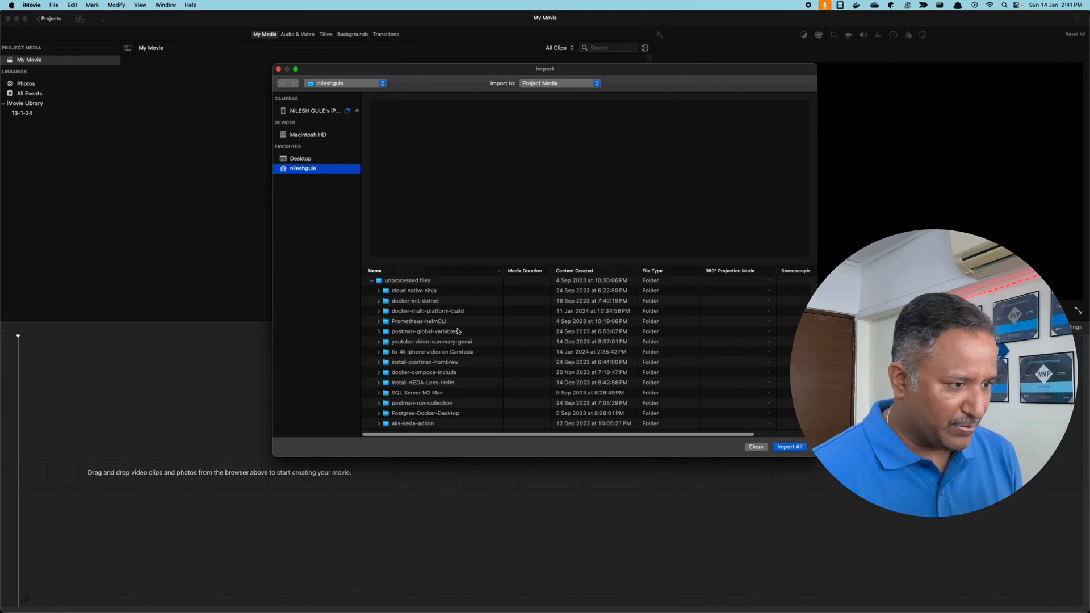
scroll("down", 3)
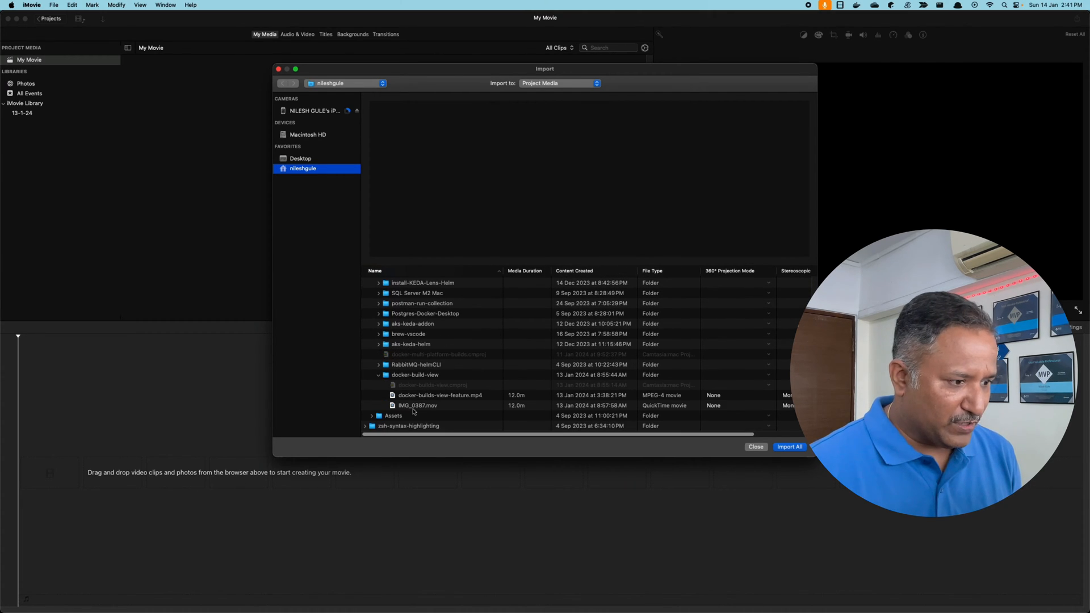
left_click(417, 405)
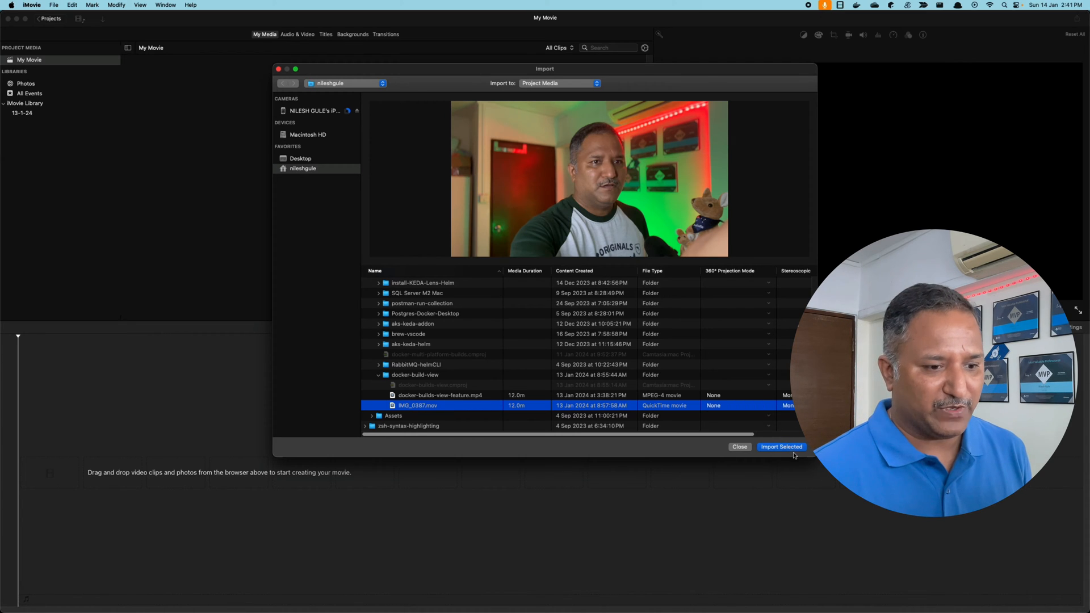
left_click(781, 446)
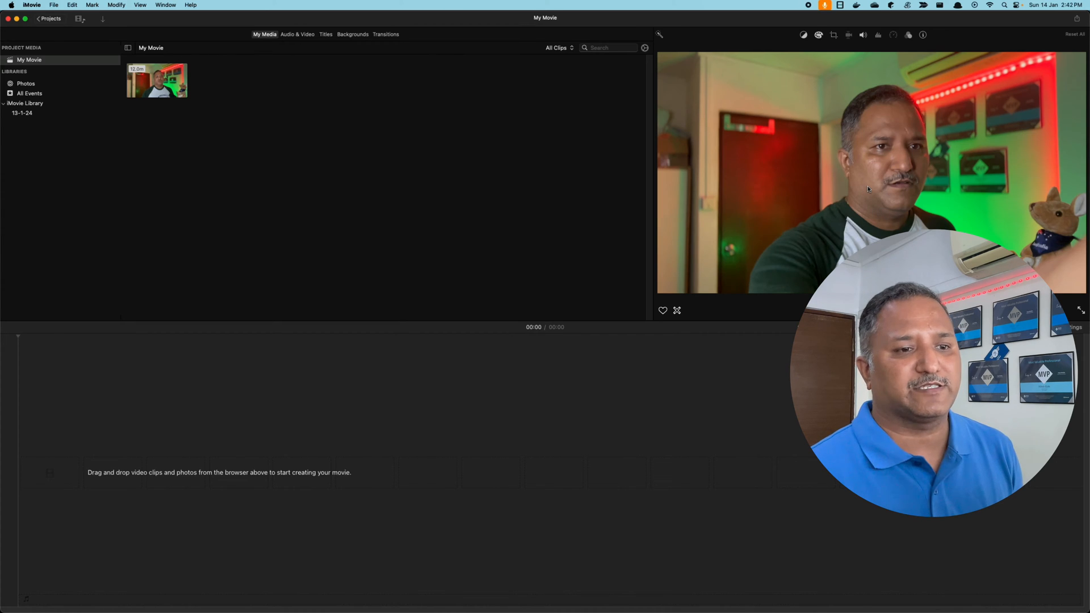
mouse_move(759, 231)
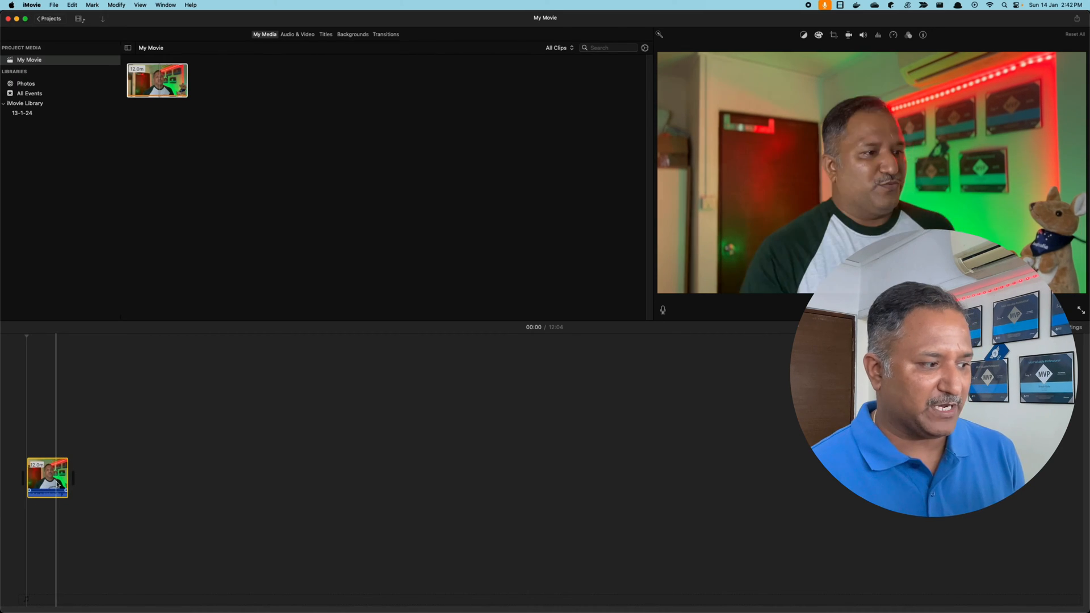
Step: Start exporting My Movie to a file via File > Share > File
left_click(53, 4)
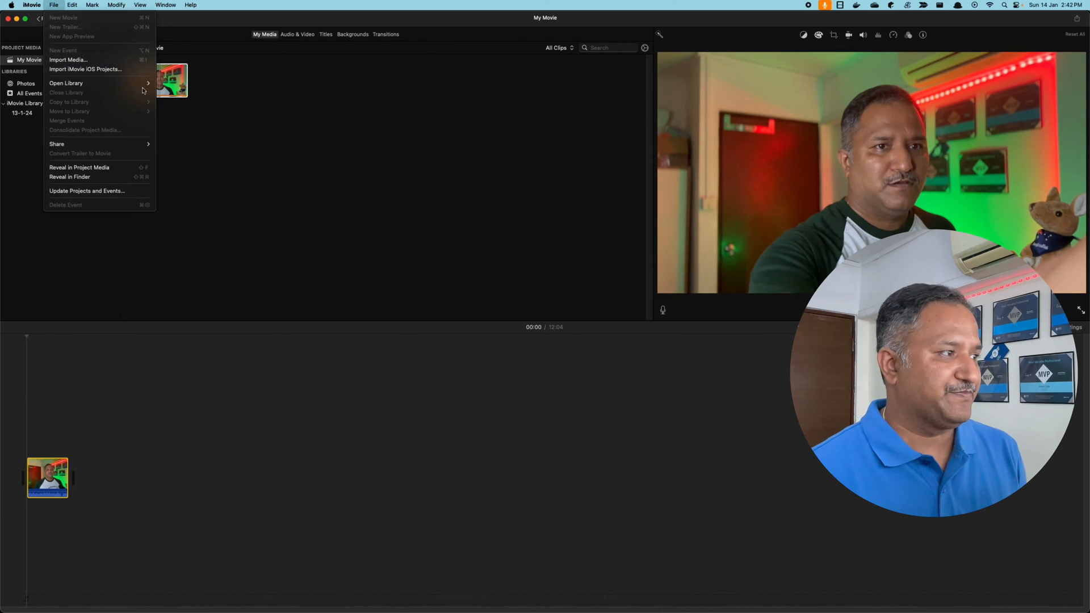
mouse_move(57, 145)
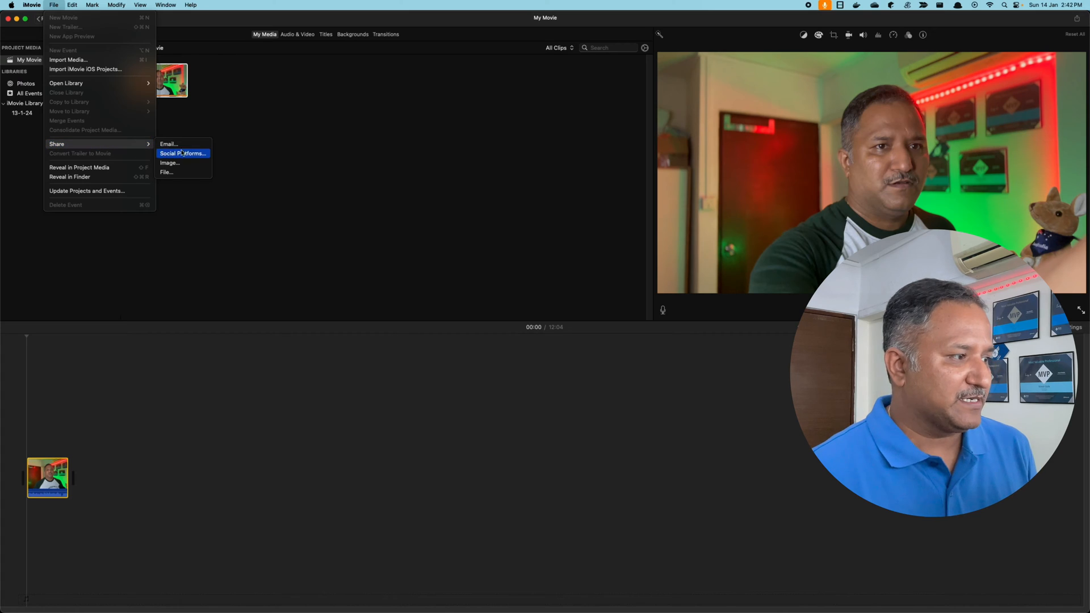
mouse_move(167, 171)
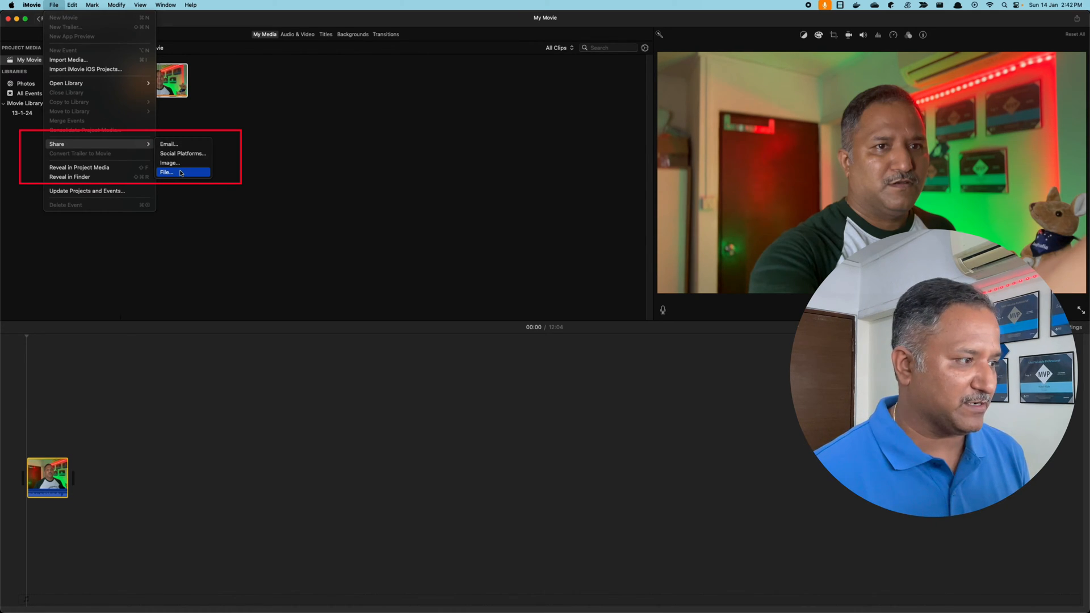
left_click(166, 173)
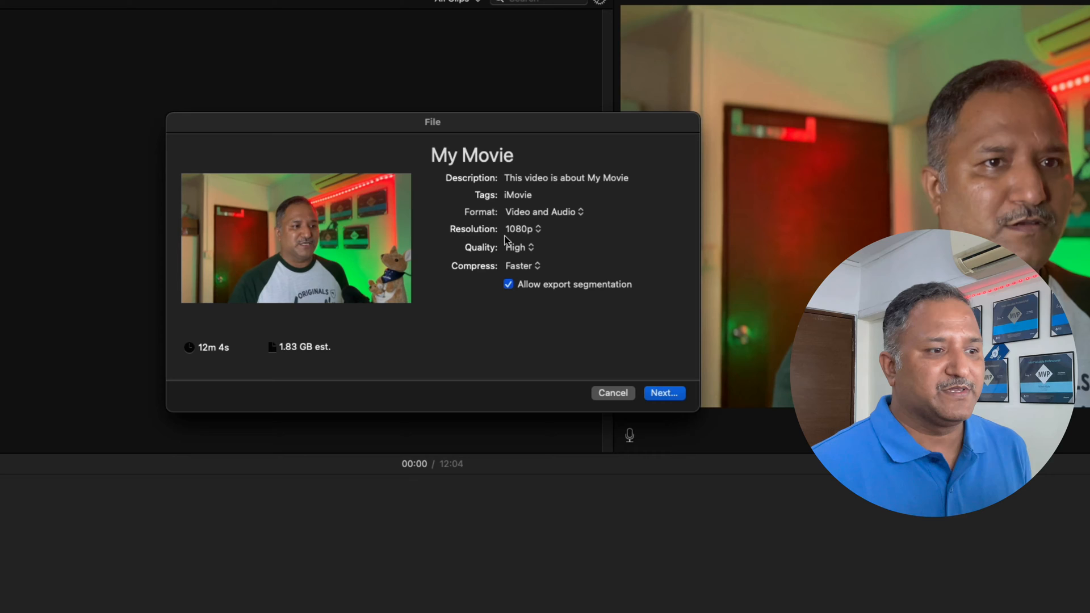
mouse_move(523, 240)
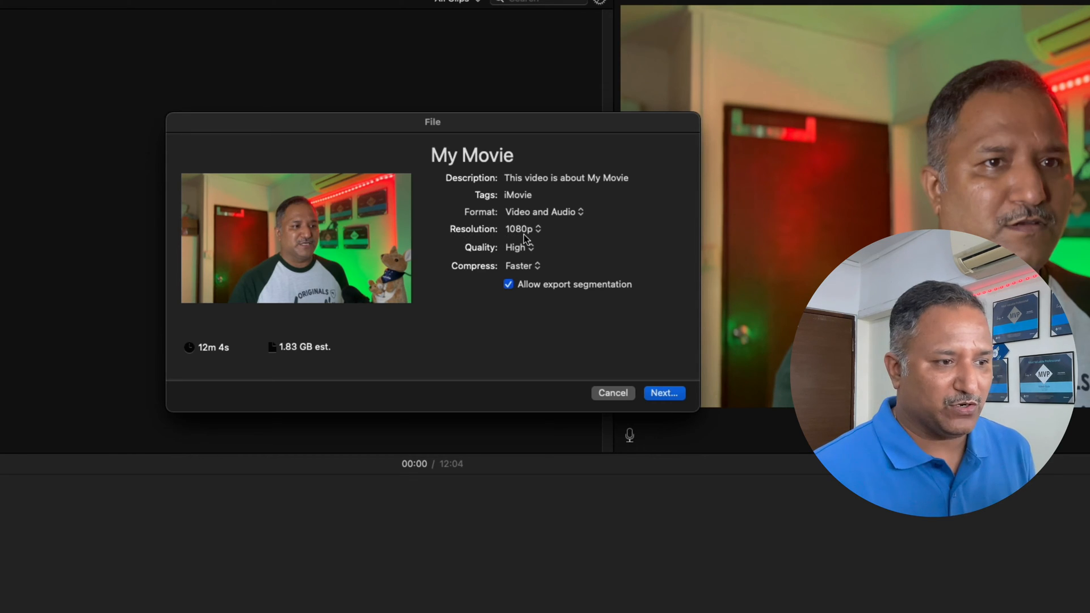
mouse_move(350, 367)
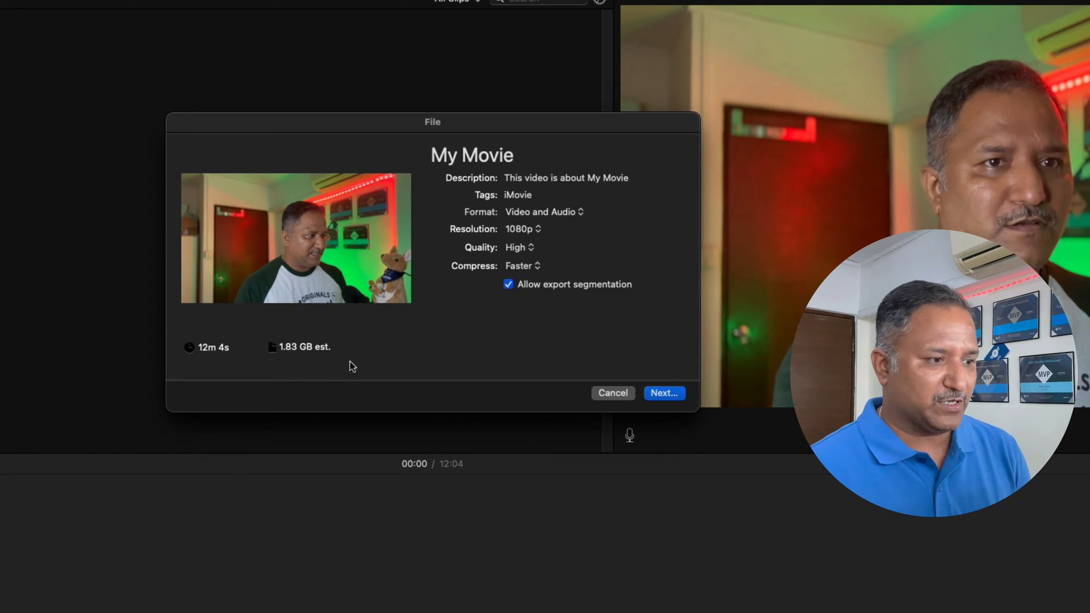
mouse_move(321, 365)
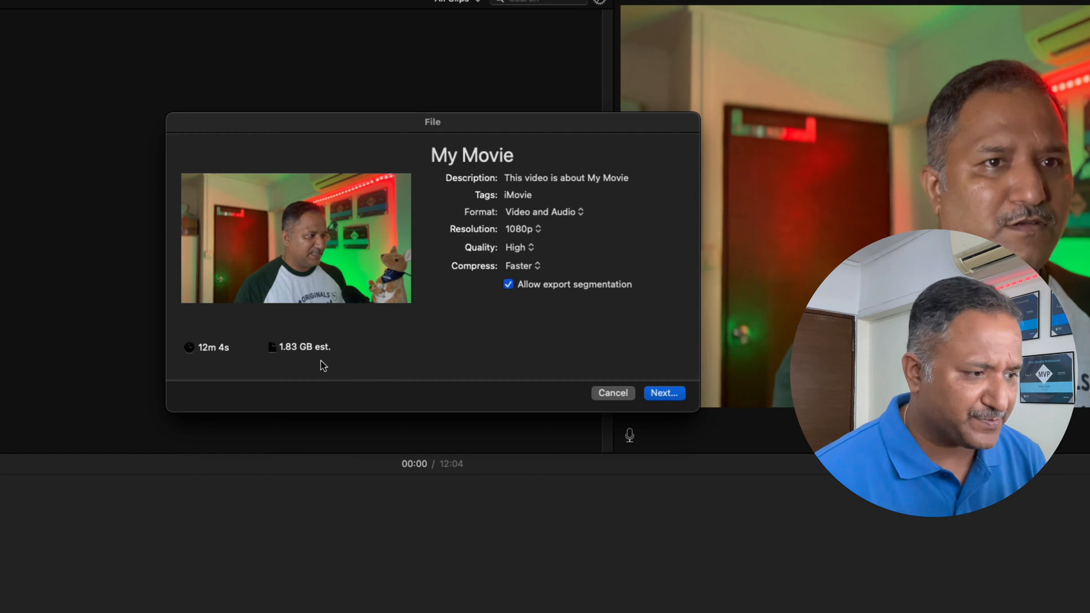
mouse_move(311, 354)
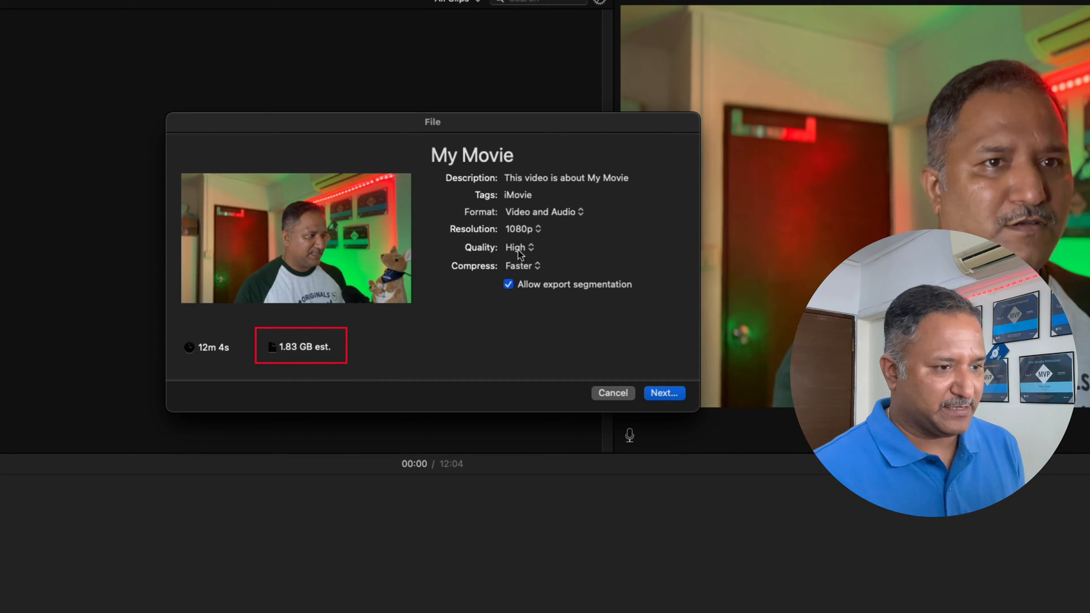
Step: Set the export to 4K resolution, High quality, Better Quality compression and continue to saving
left_click(522, 228)
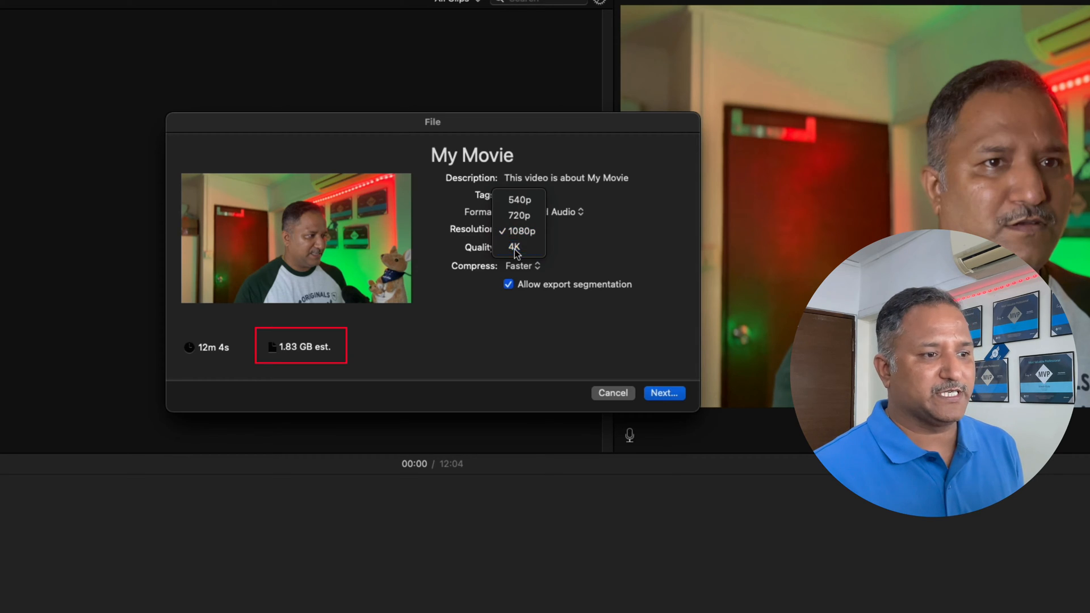
left_click(514, 248)
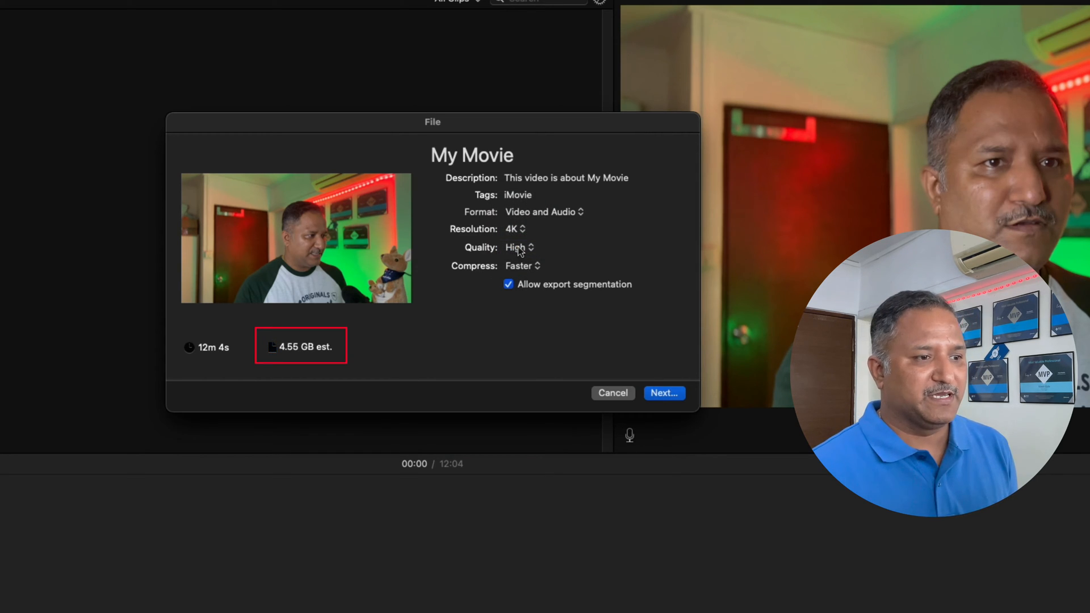
left_click(519, 247)
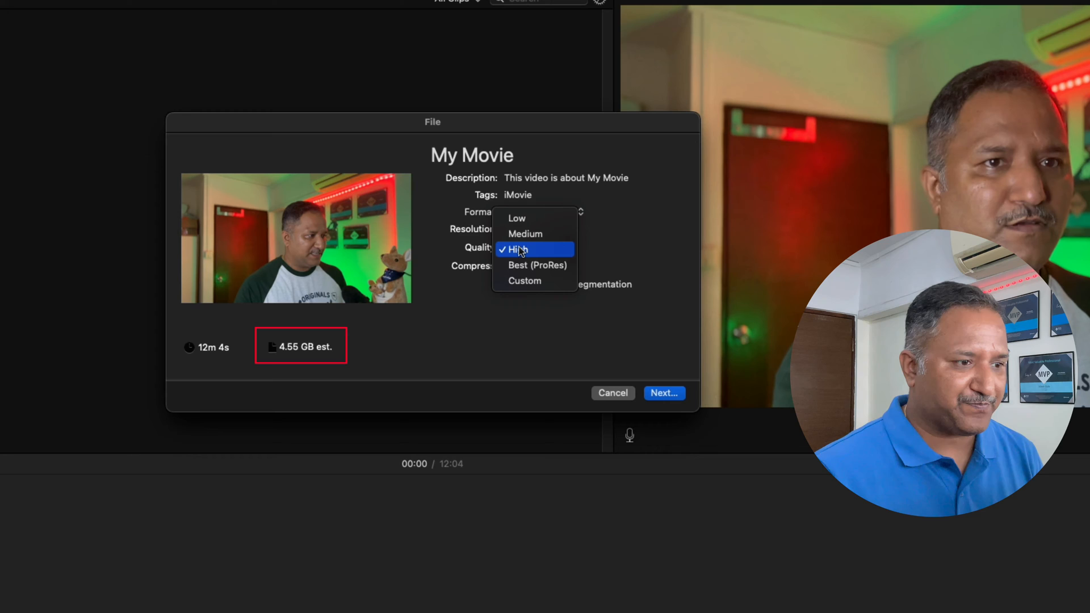
mouse_move(537, 256)
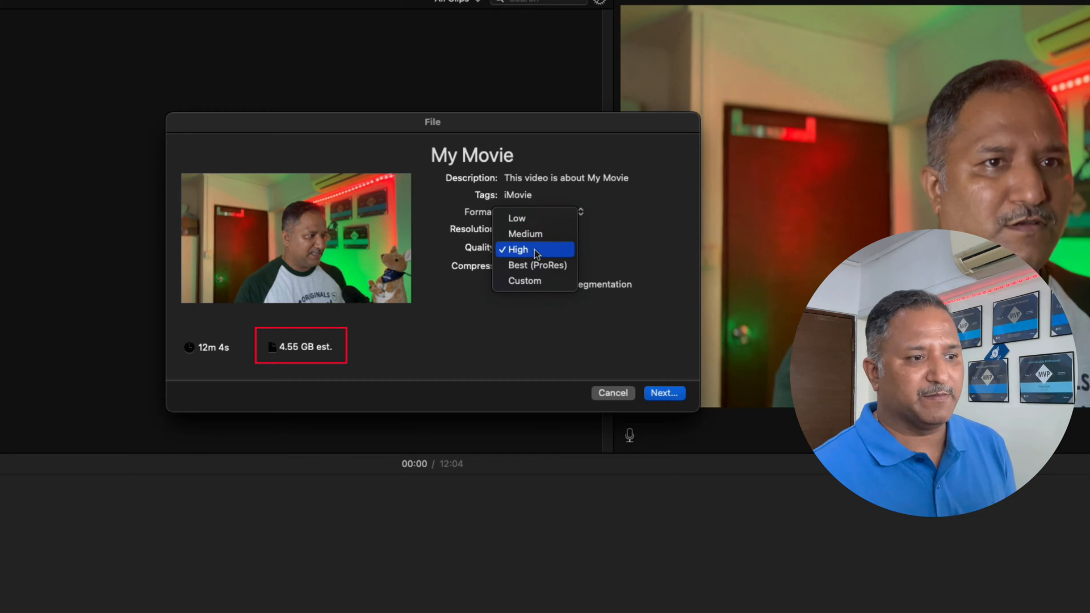
mouse_move(535, 264)
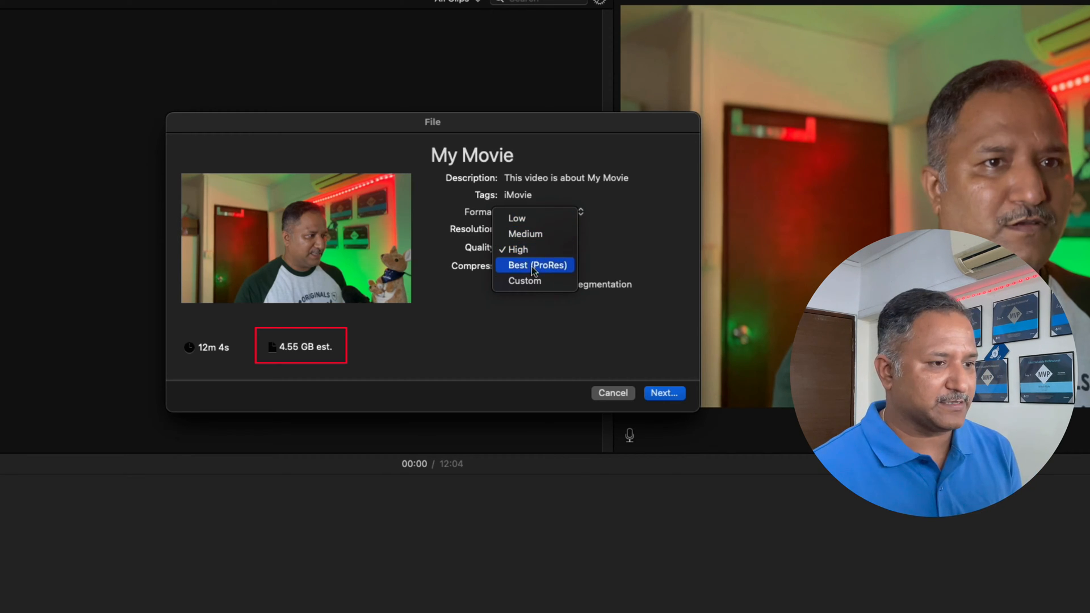
mouse_move(564, 276)
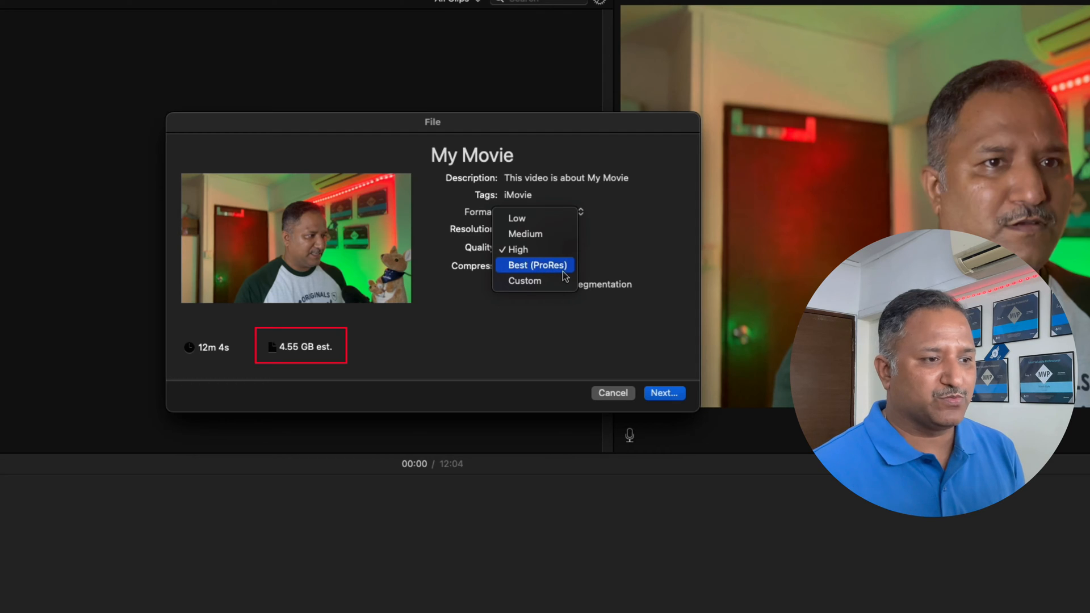
mouse_move(525, 280)
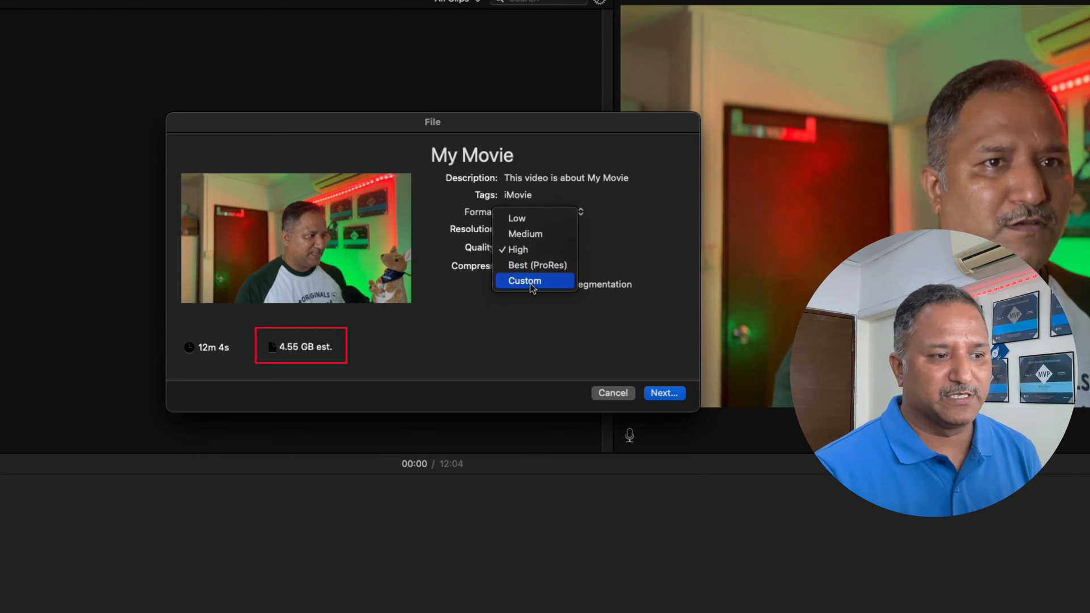
mouse_move(537, 265)
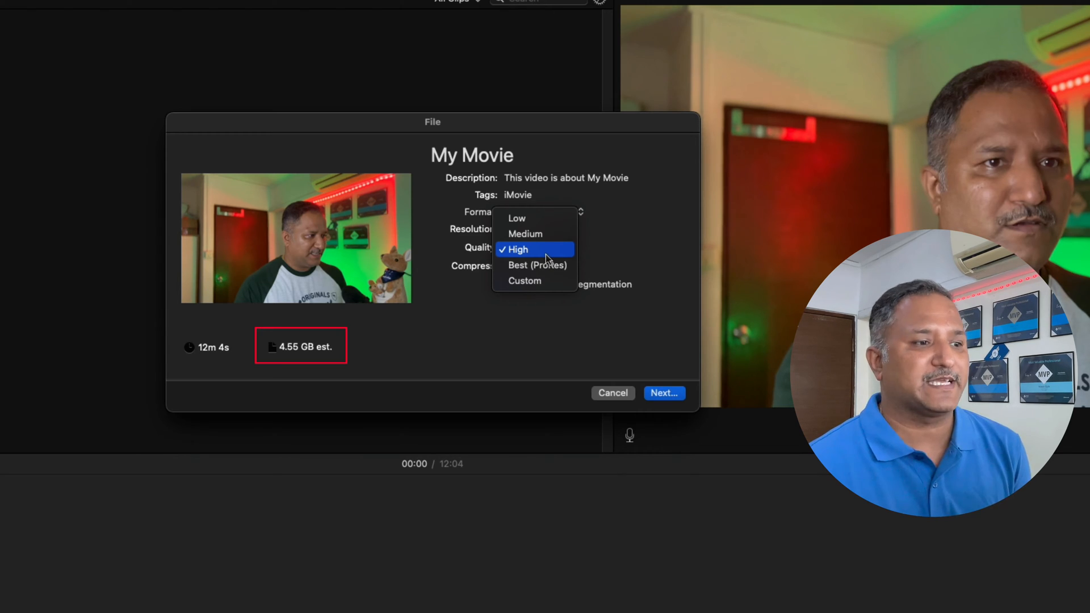
mouse_move(547, 252)
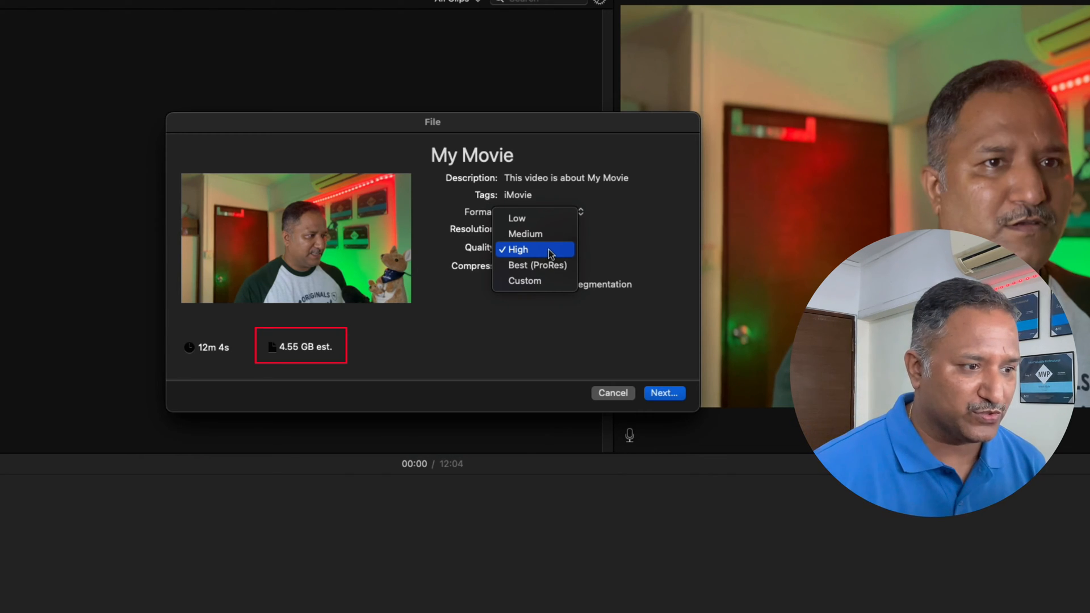
left_click(516, 248)
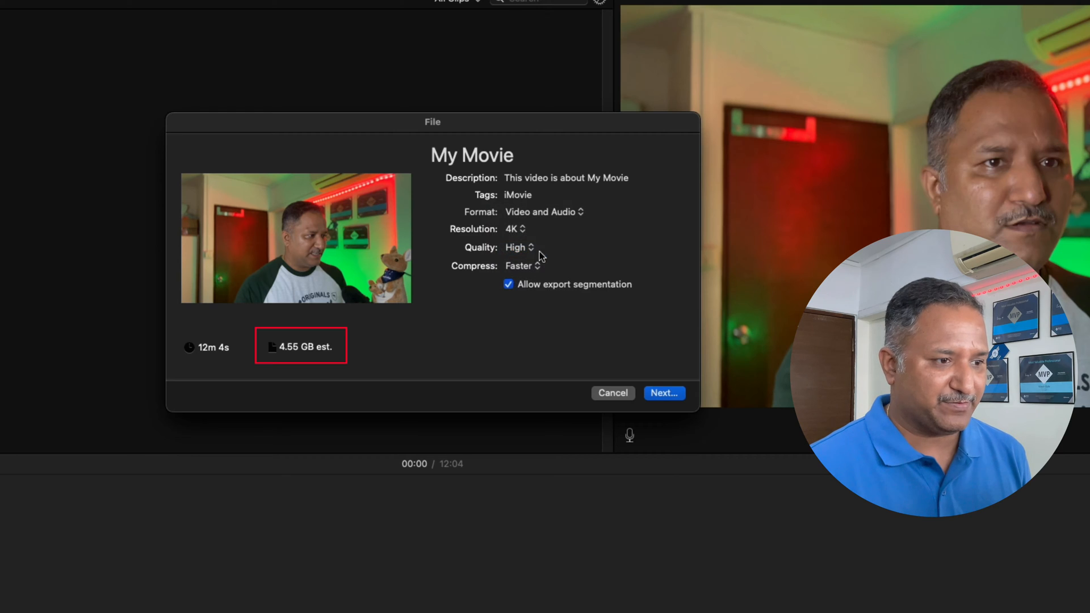
mouse_move(341, 348)
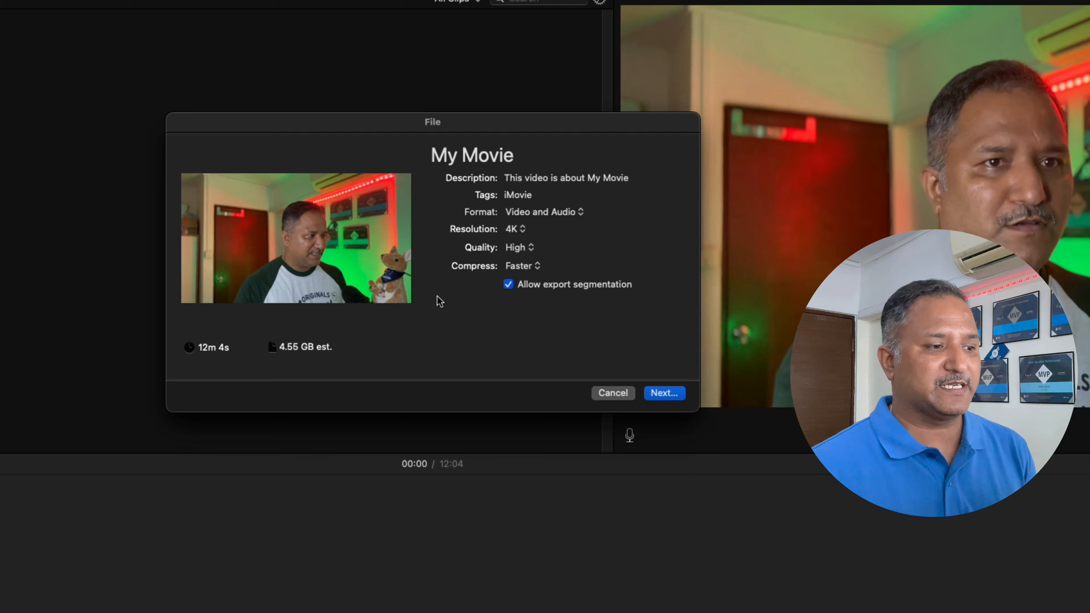
left_click(522, 265)
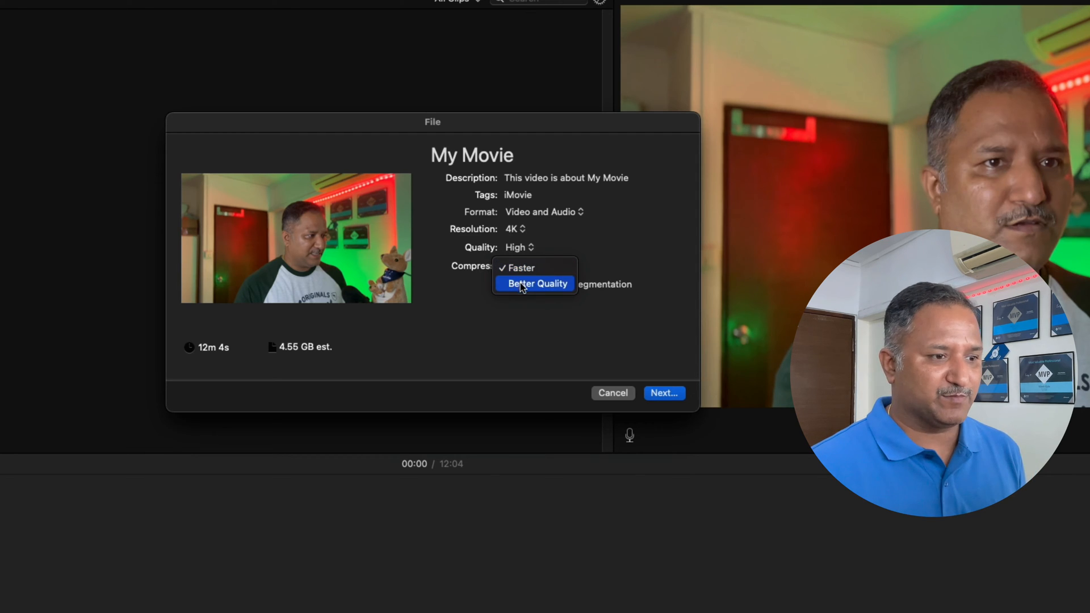
left_click(537, 282)
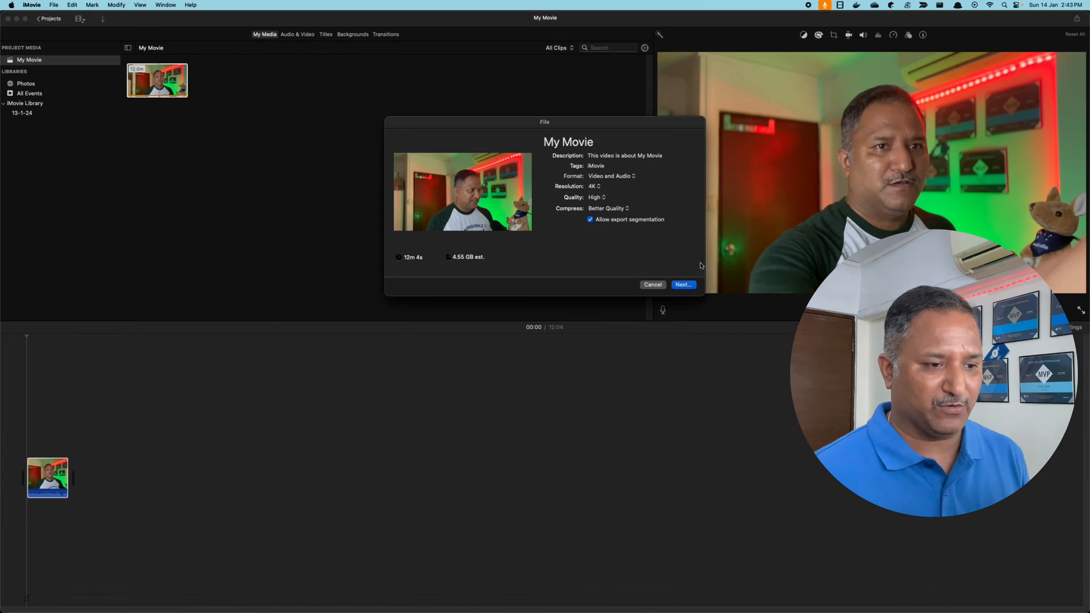
left_click(682, 284)
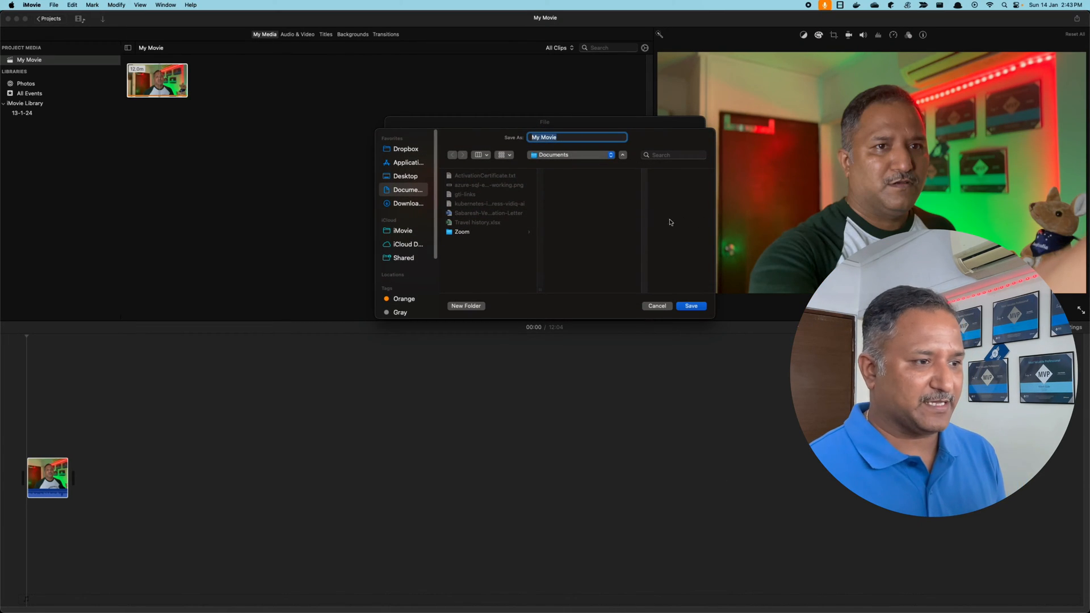
mouse_move(567, 175)
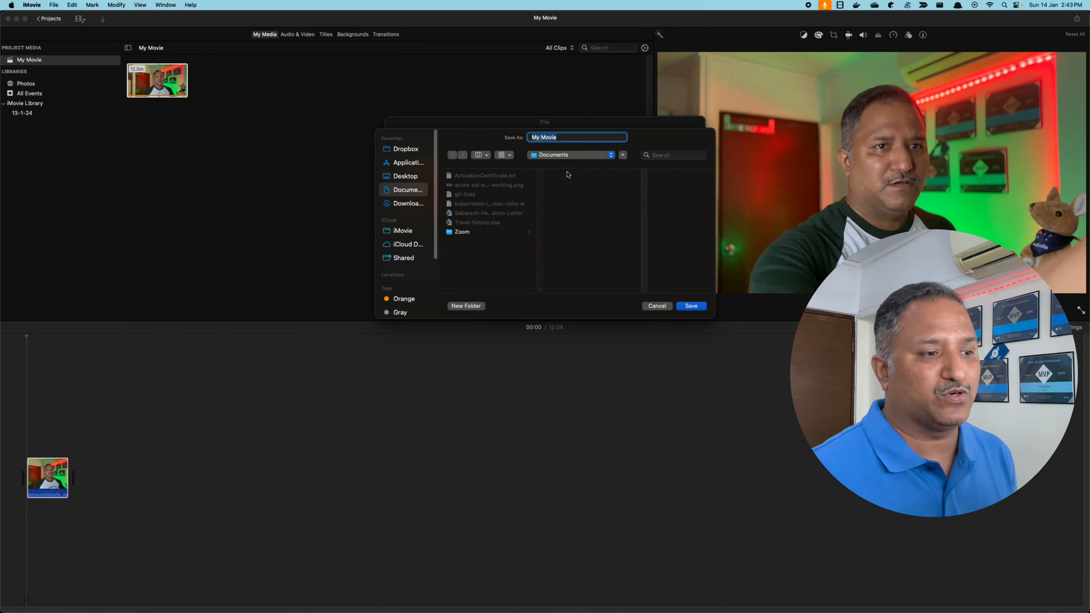
mouse_move(571, 159)
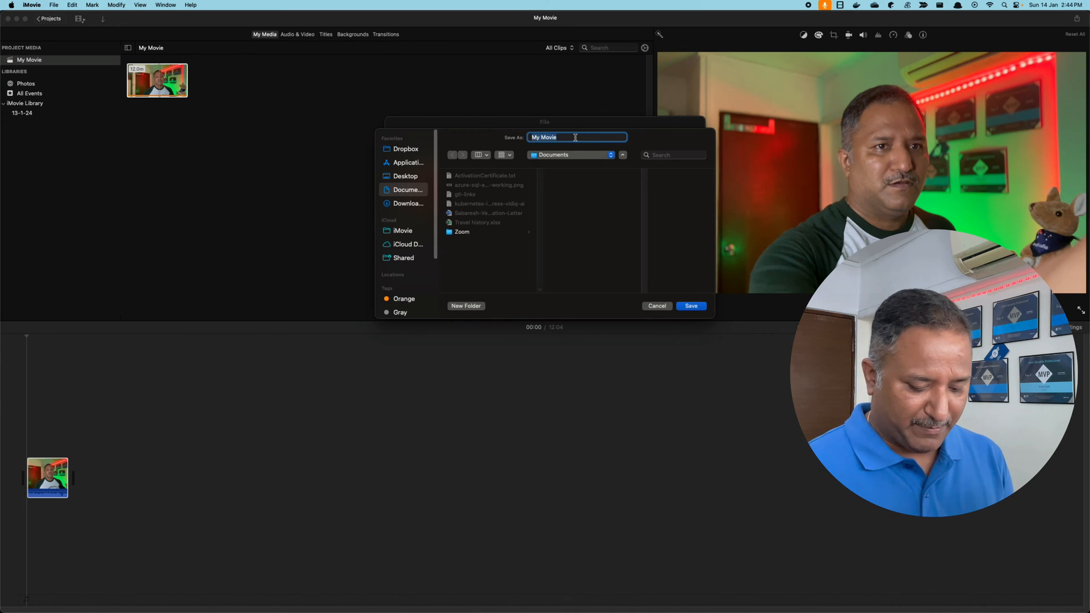
Step: Save the exported 4K movie under the name docker-builds
type("docker-builds")
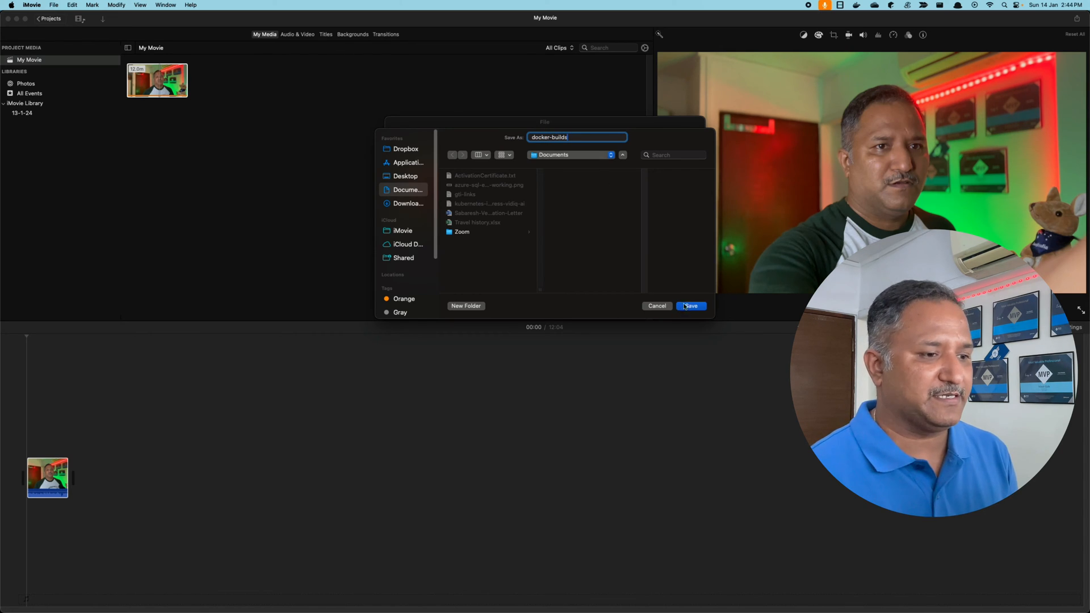
left_click(690, 306)
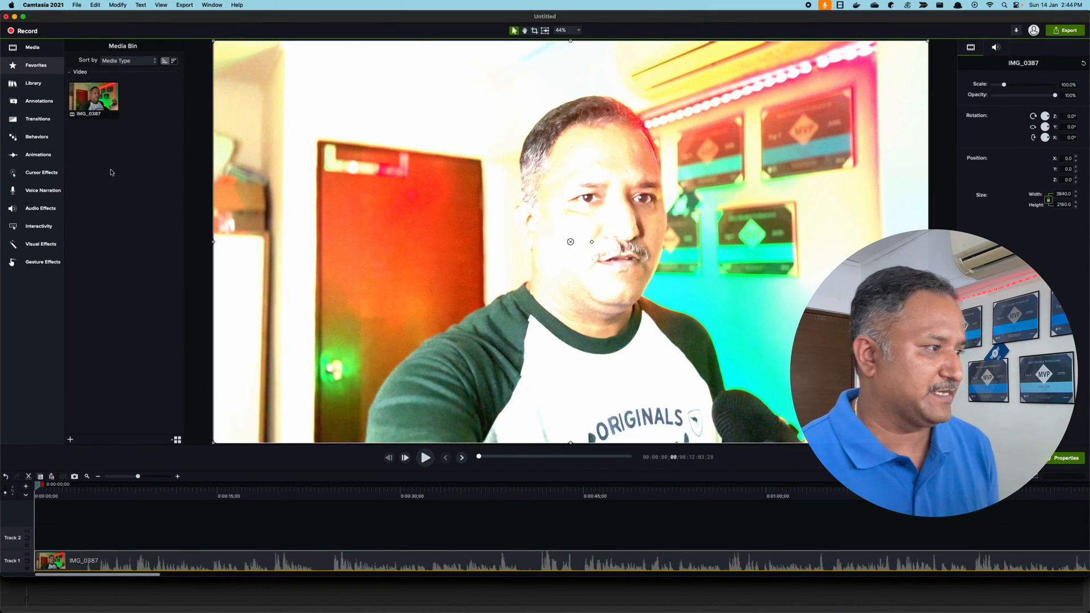
mouse_move(81, 424)
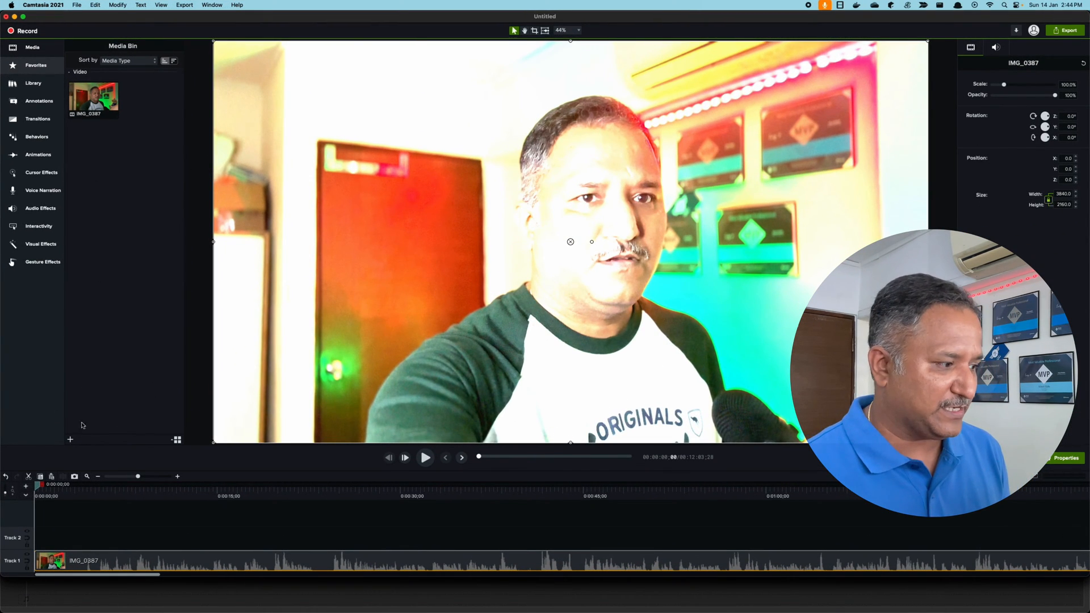
Step: Import the exported docker-builds-view-feature.mp4 into the Camtasia media bin beside IMG_0387
left_click(69, 440)
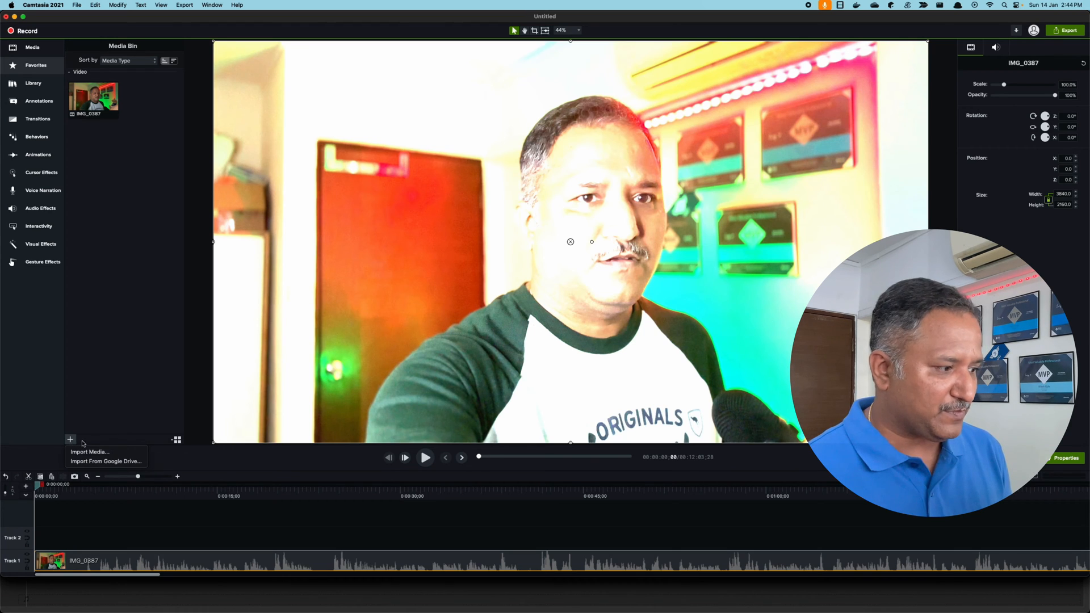
left_click(89, 451)
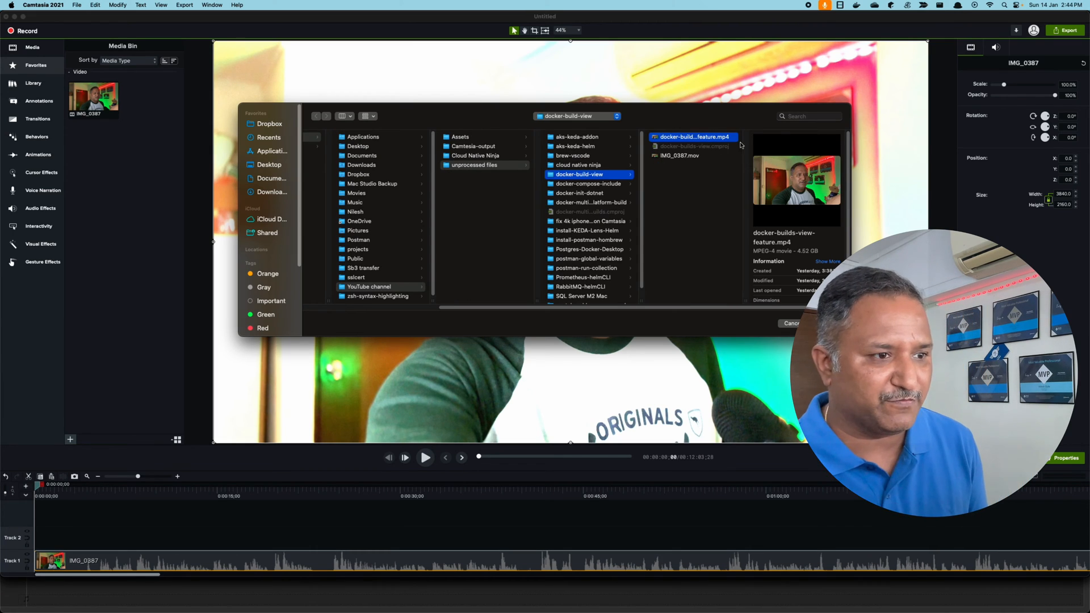
left_click(790, 323)
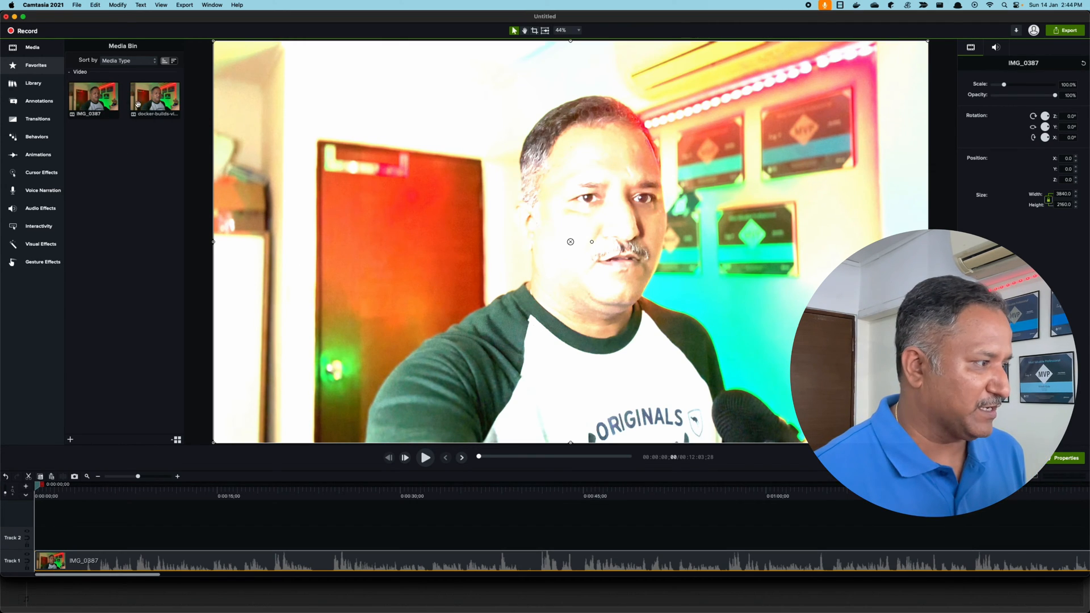
right_click(155, 99)
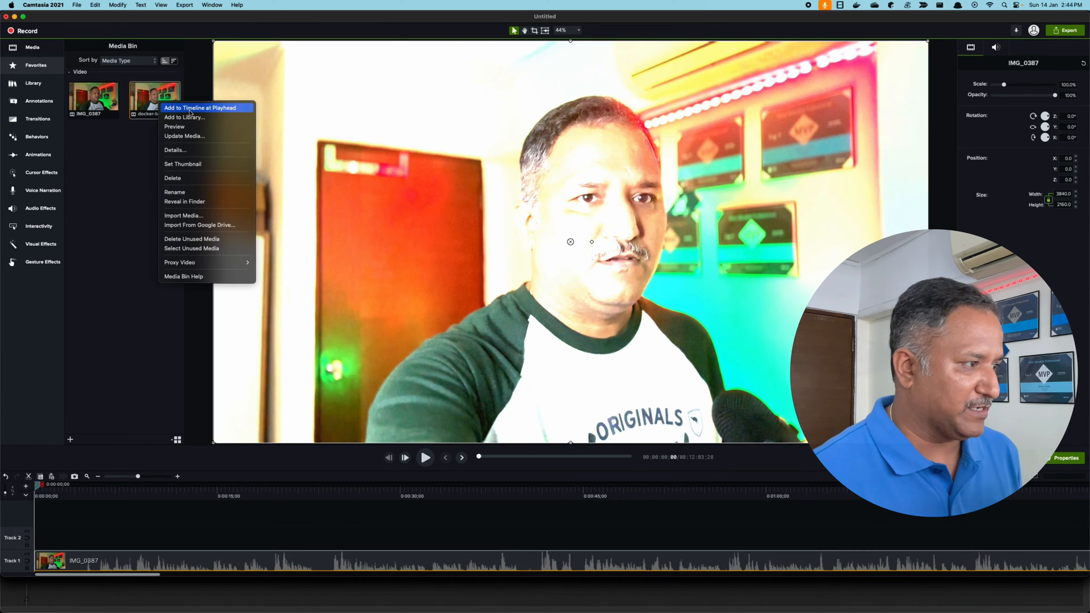
Step: Add the docker-builds-view-feature clip to Track 2 above IMG_0387 at the playhead
left_click(200, 106)
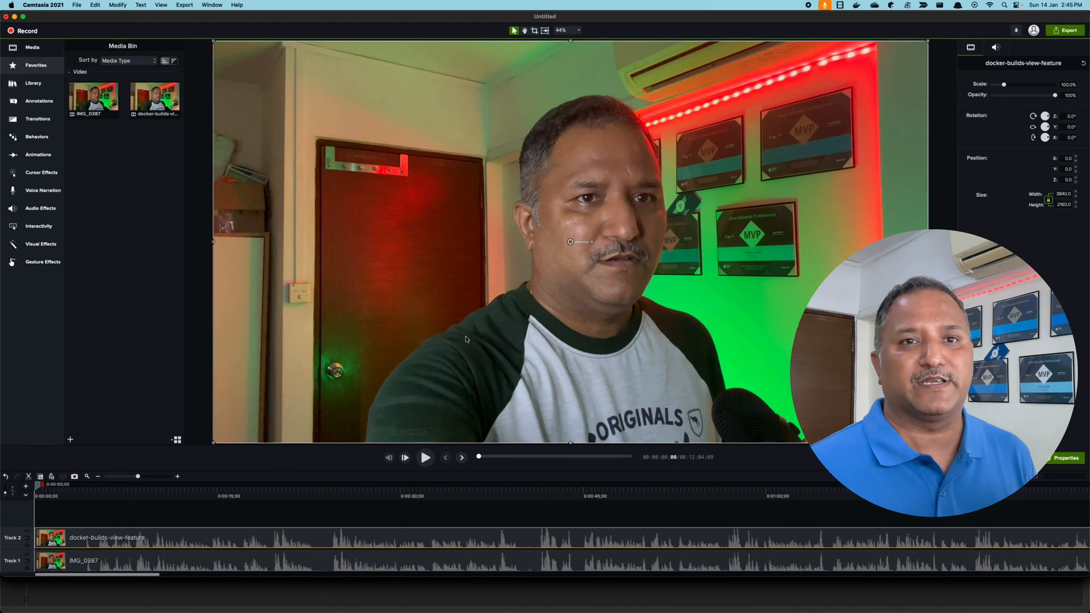
mouse_move(206, 507)
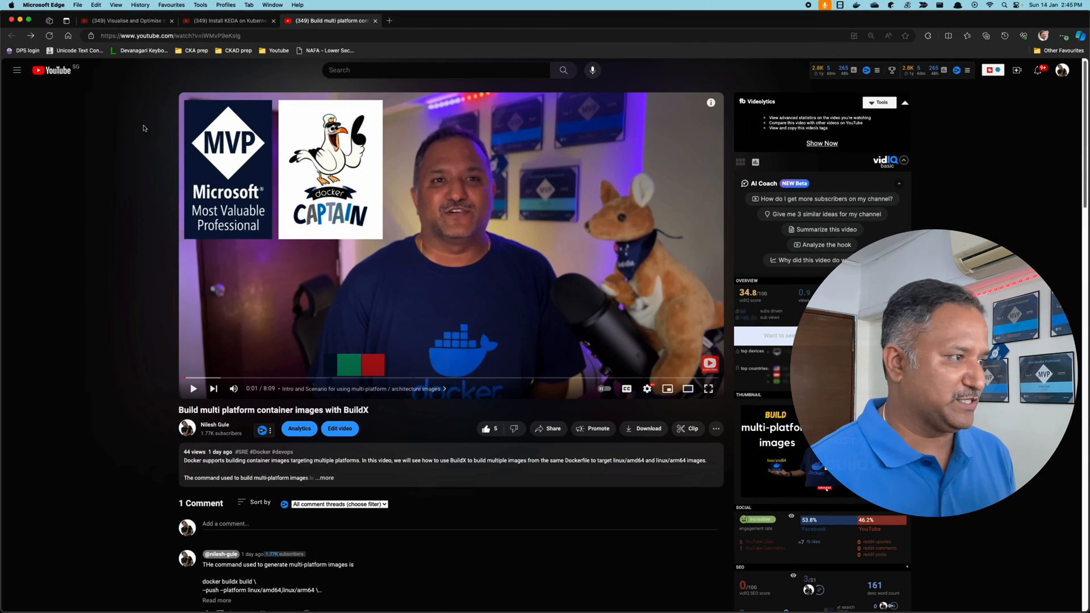
Step: Switch browser tabs to the Install KEDA on Kubernetes YouTube video
left_click(125, 21)
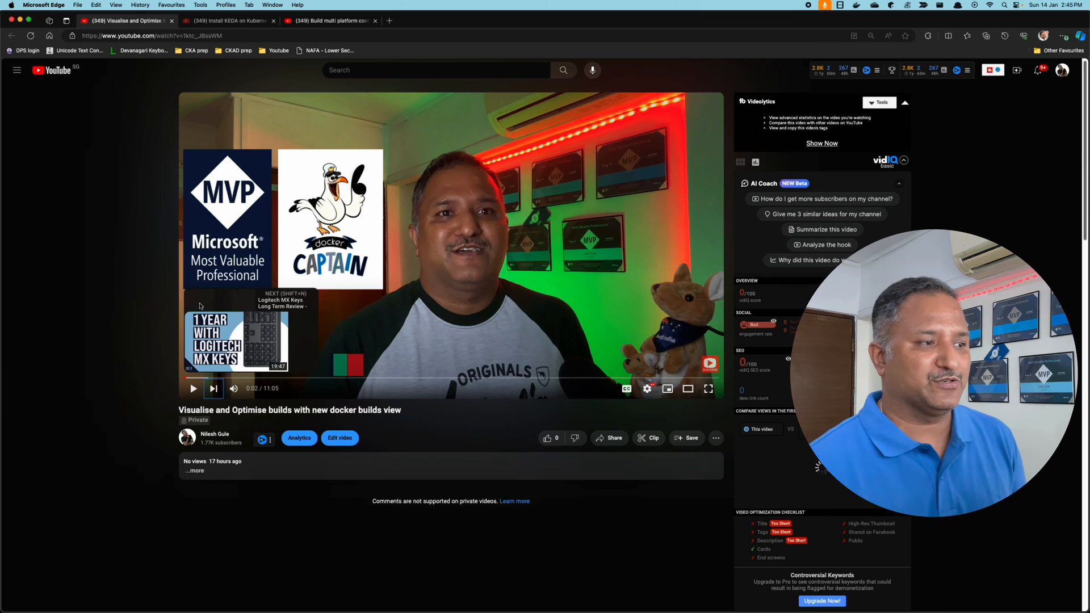
mouse_move(323, 332)
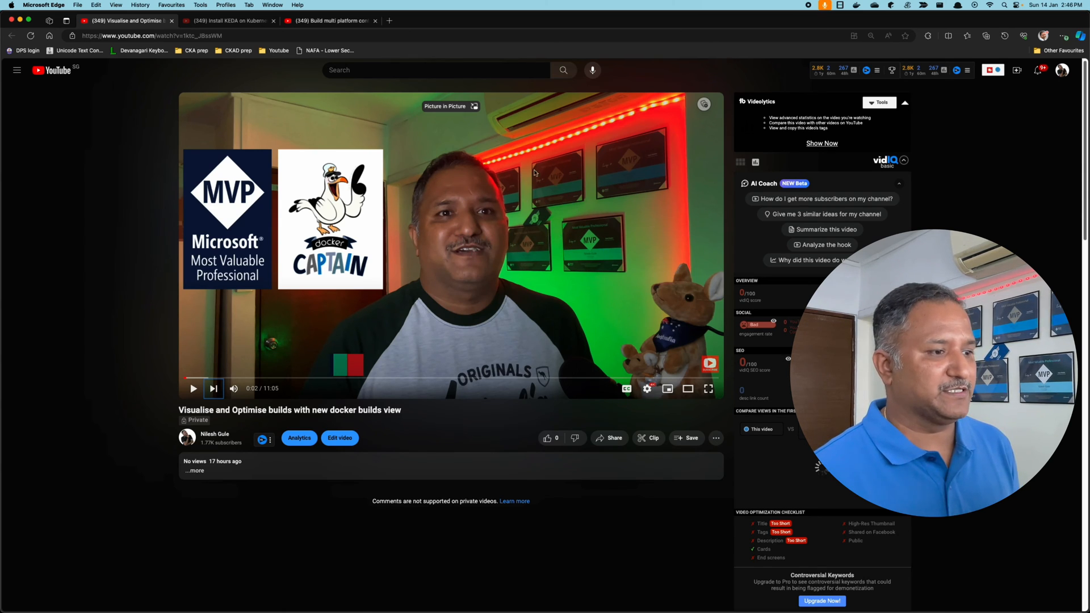
left_click(230, 21)
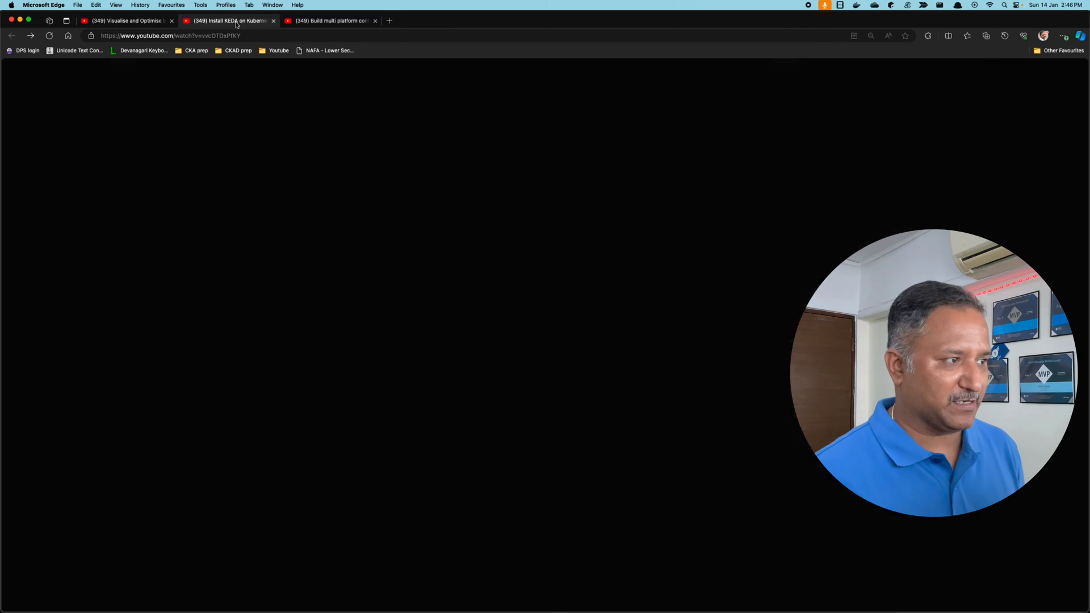